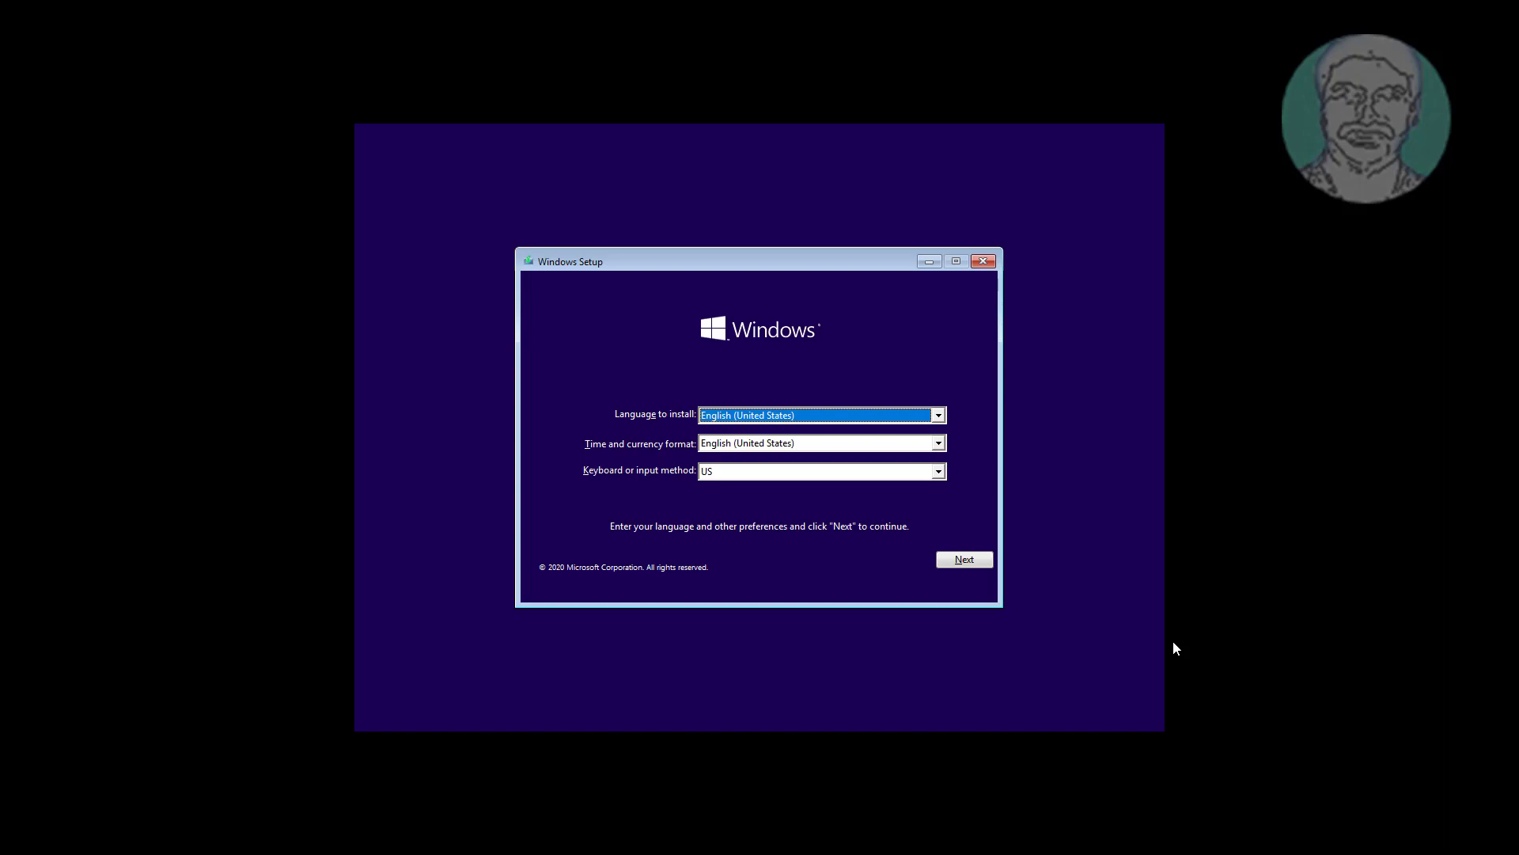
From Windows Setup, reach Repair your computer > Troubleshoot > Command Prompt.
click(964, 558)
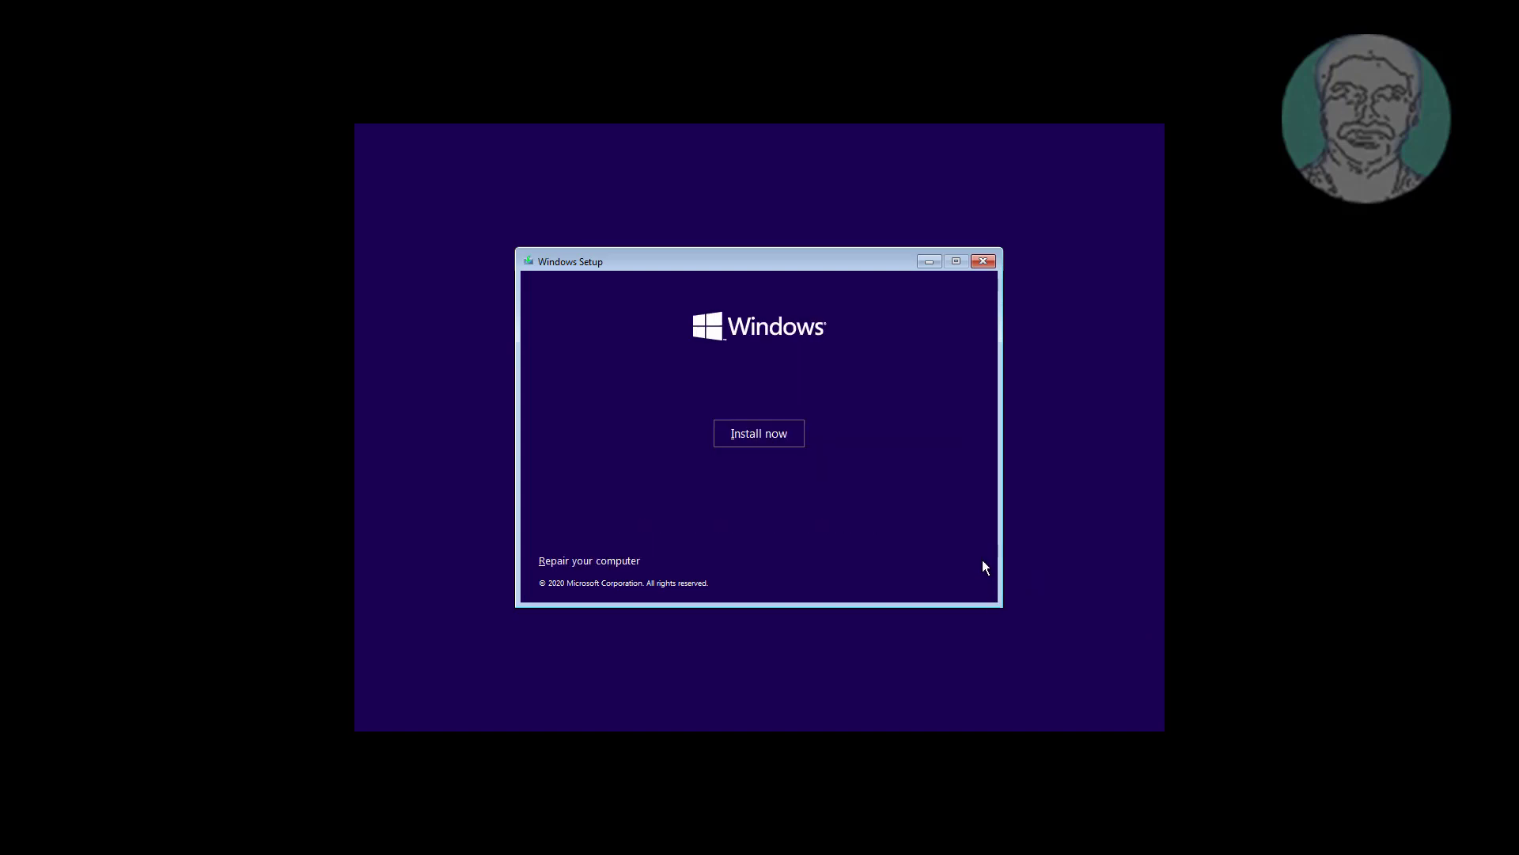
click(589, 560)
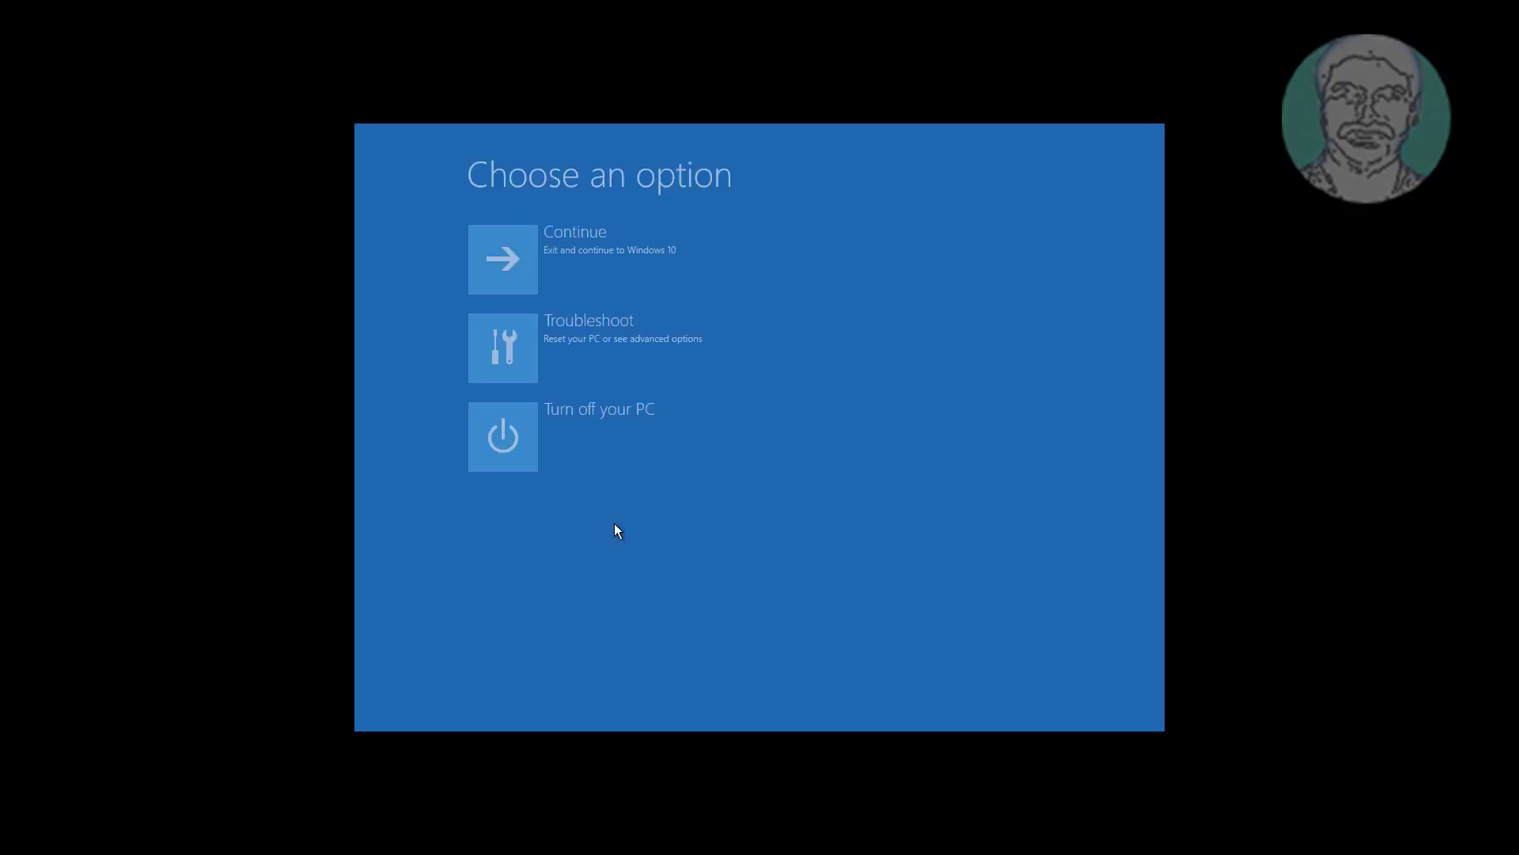
click(503, 346)
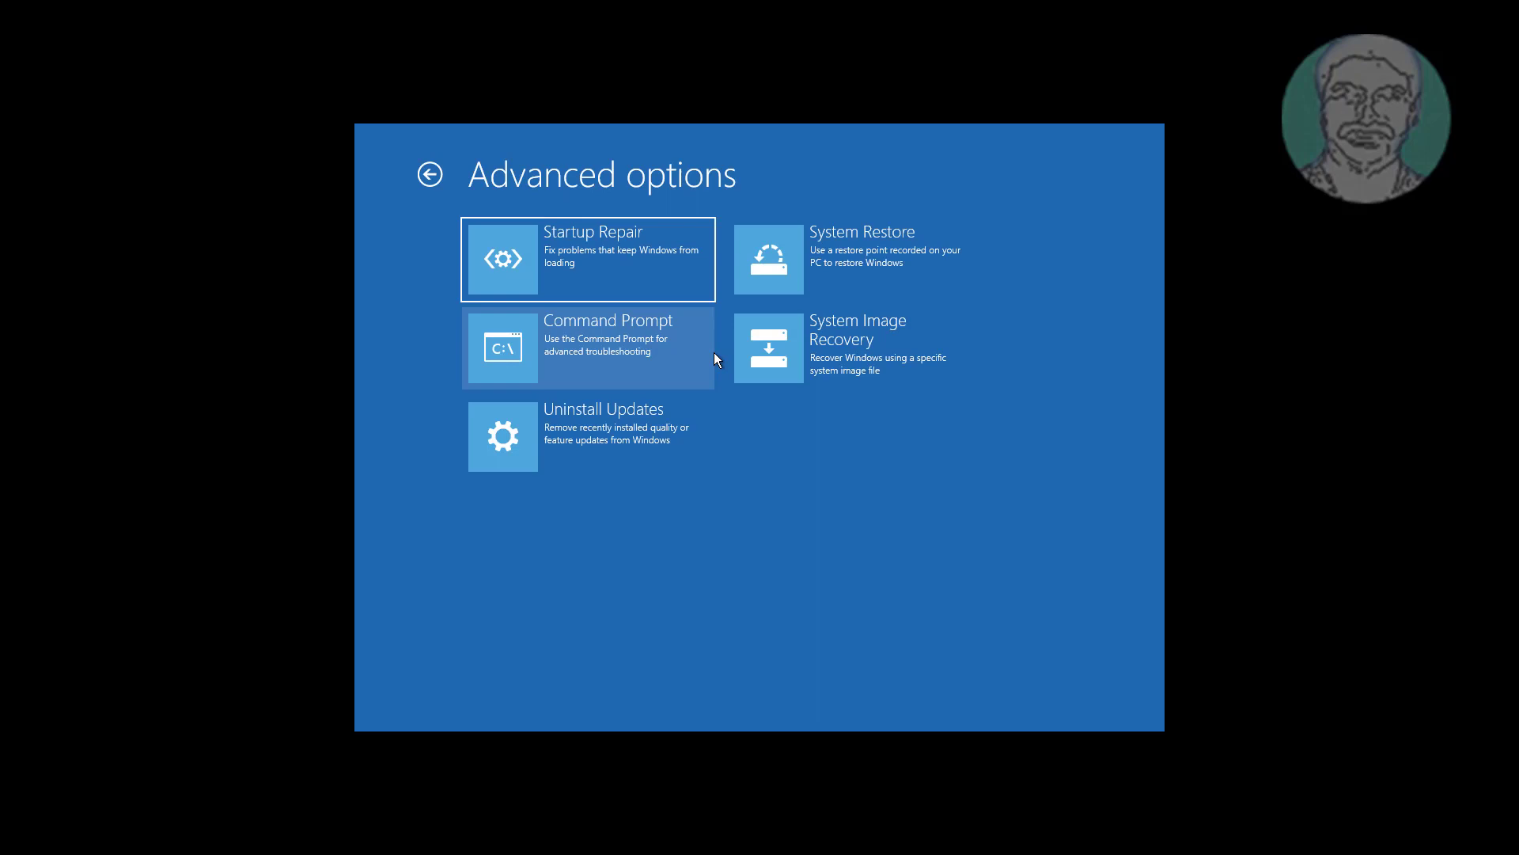
click(585, 347)
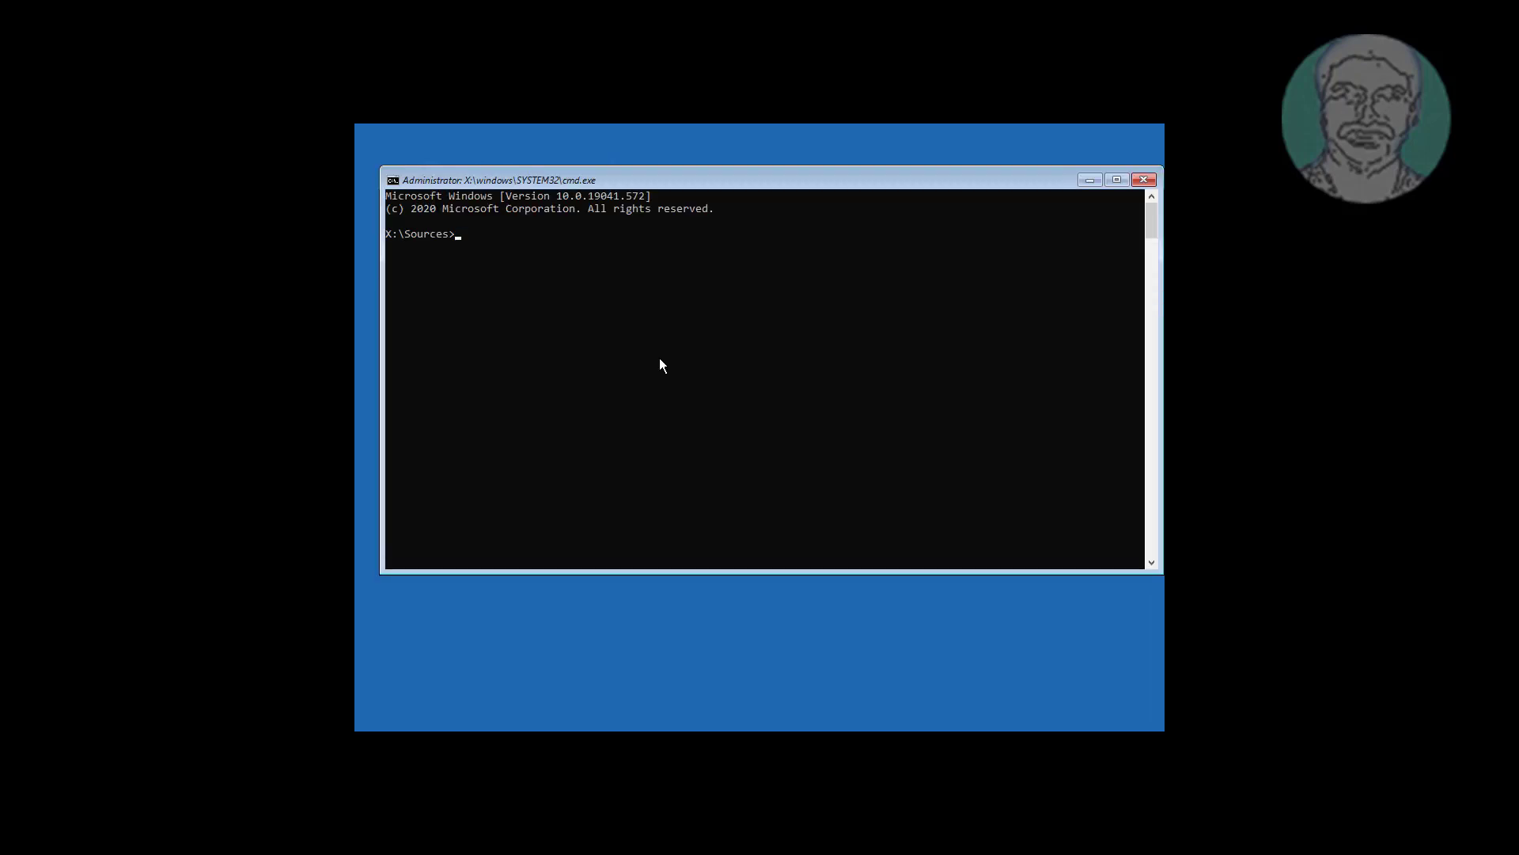
mouse_move(879, 437)
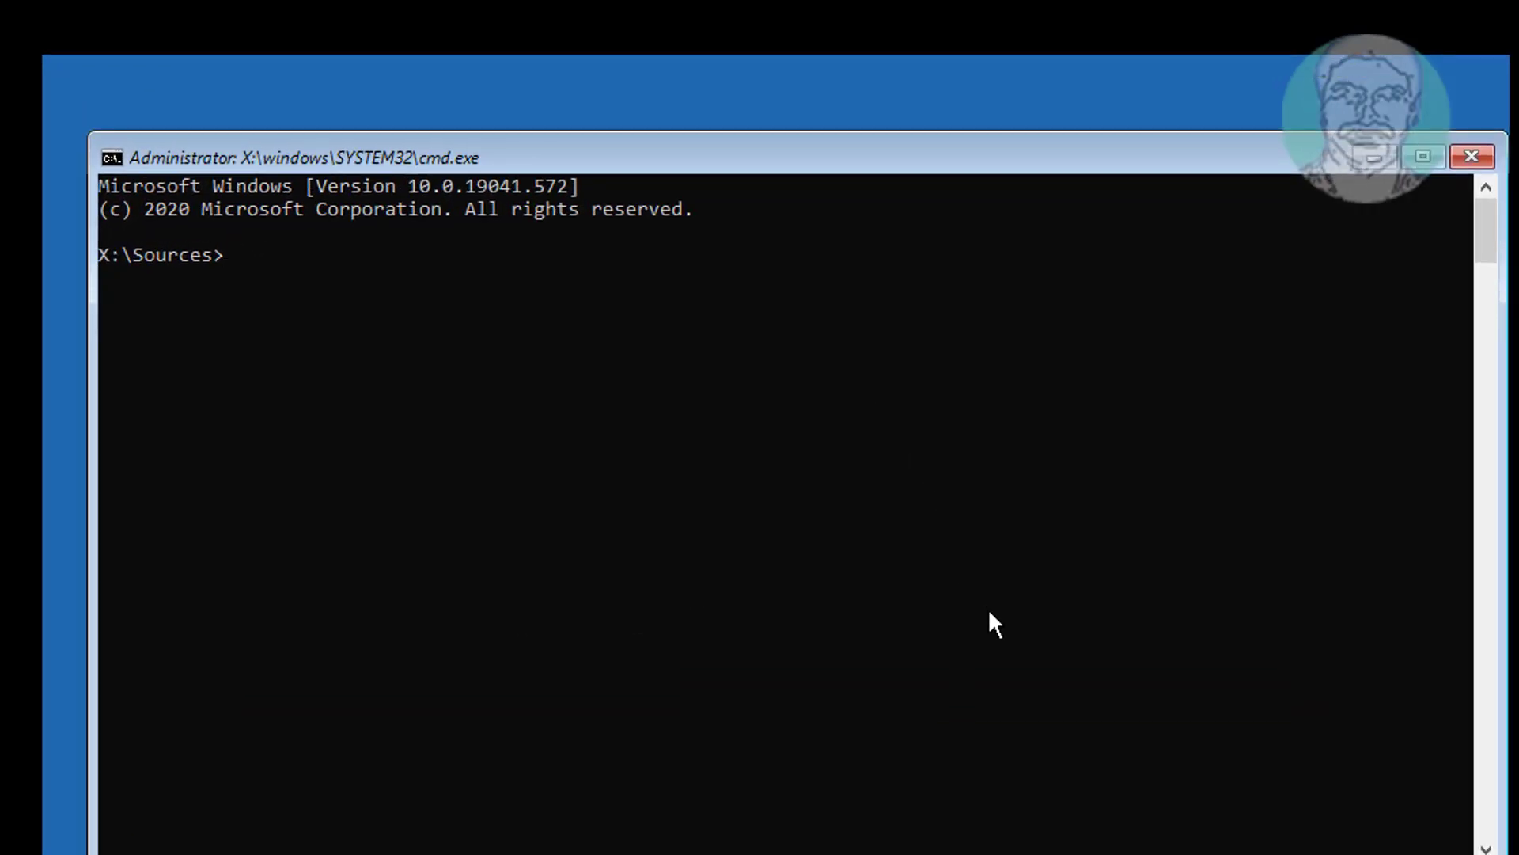
mouse_move(1009, 622)
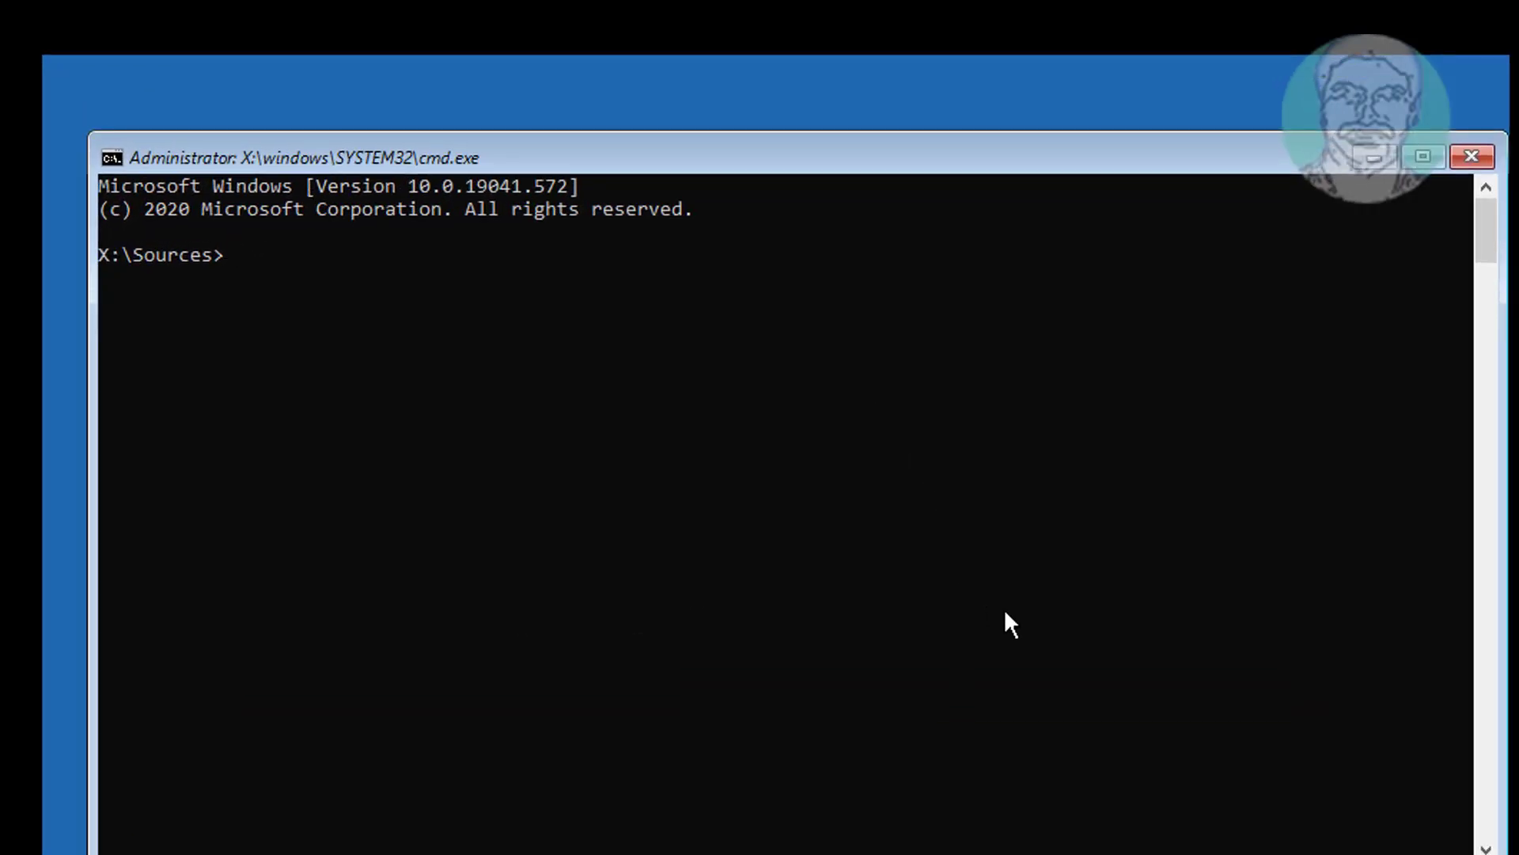
Run bcdedit to list boot entries (loader on F:), then start diskpart.
text(bcdedit)
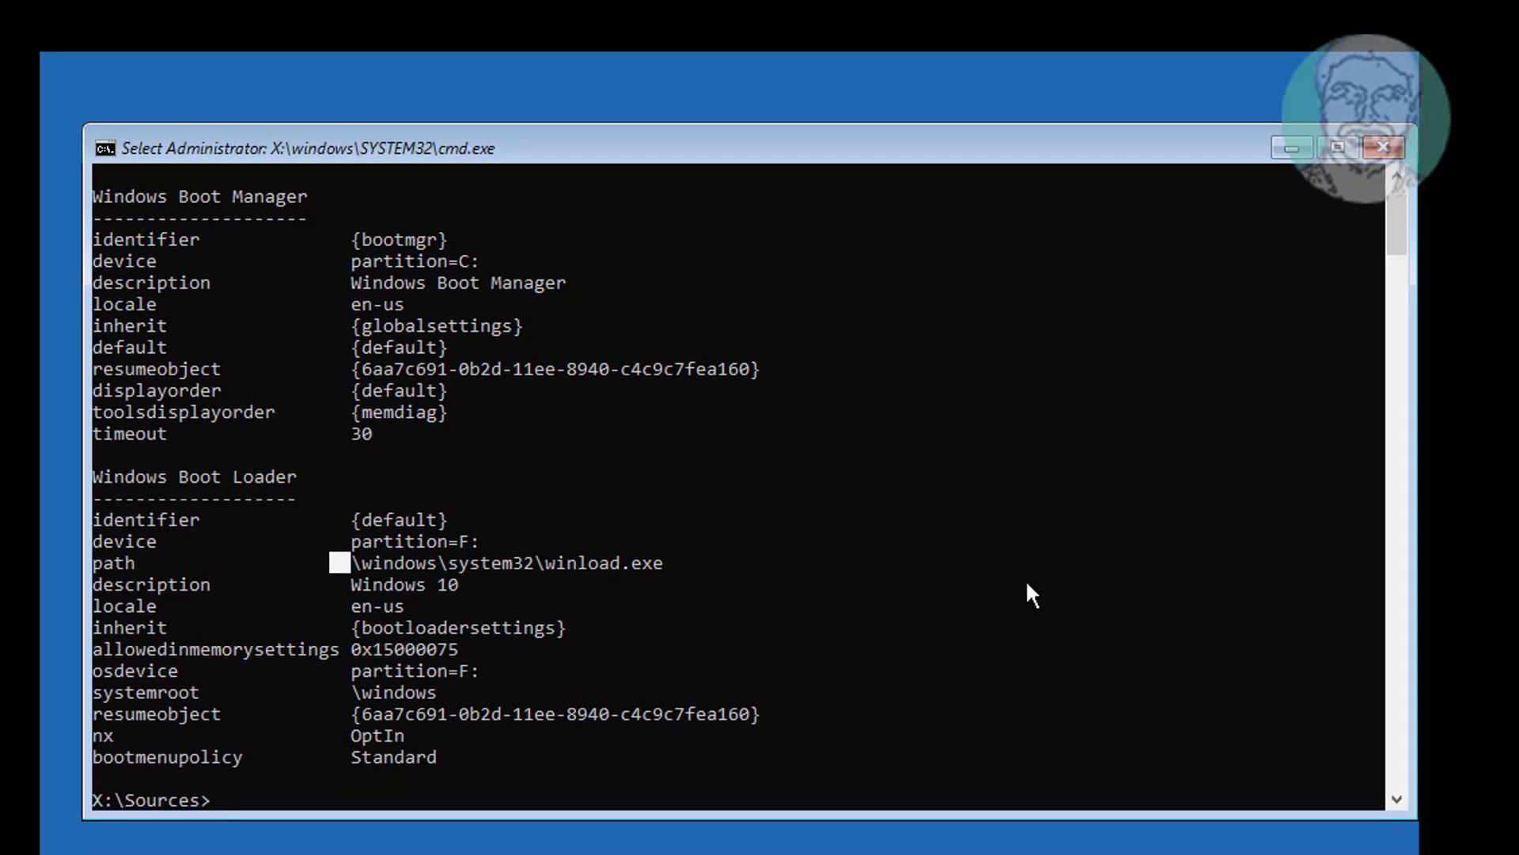
text(diskpart)
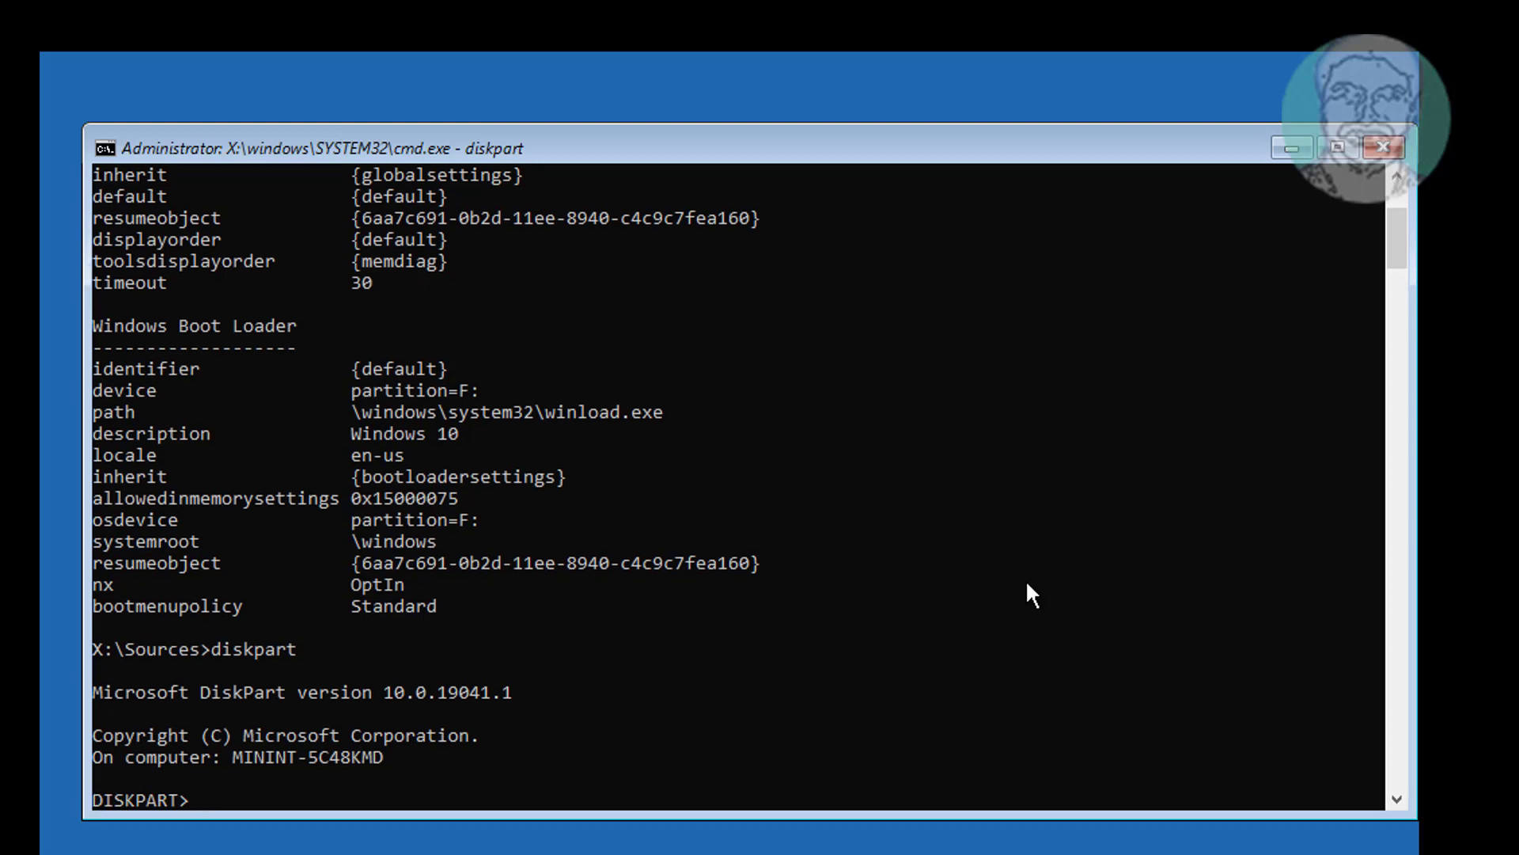
In DiskPart, list disks, select disk 0, then list its partitions and all volumes.
text(list)
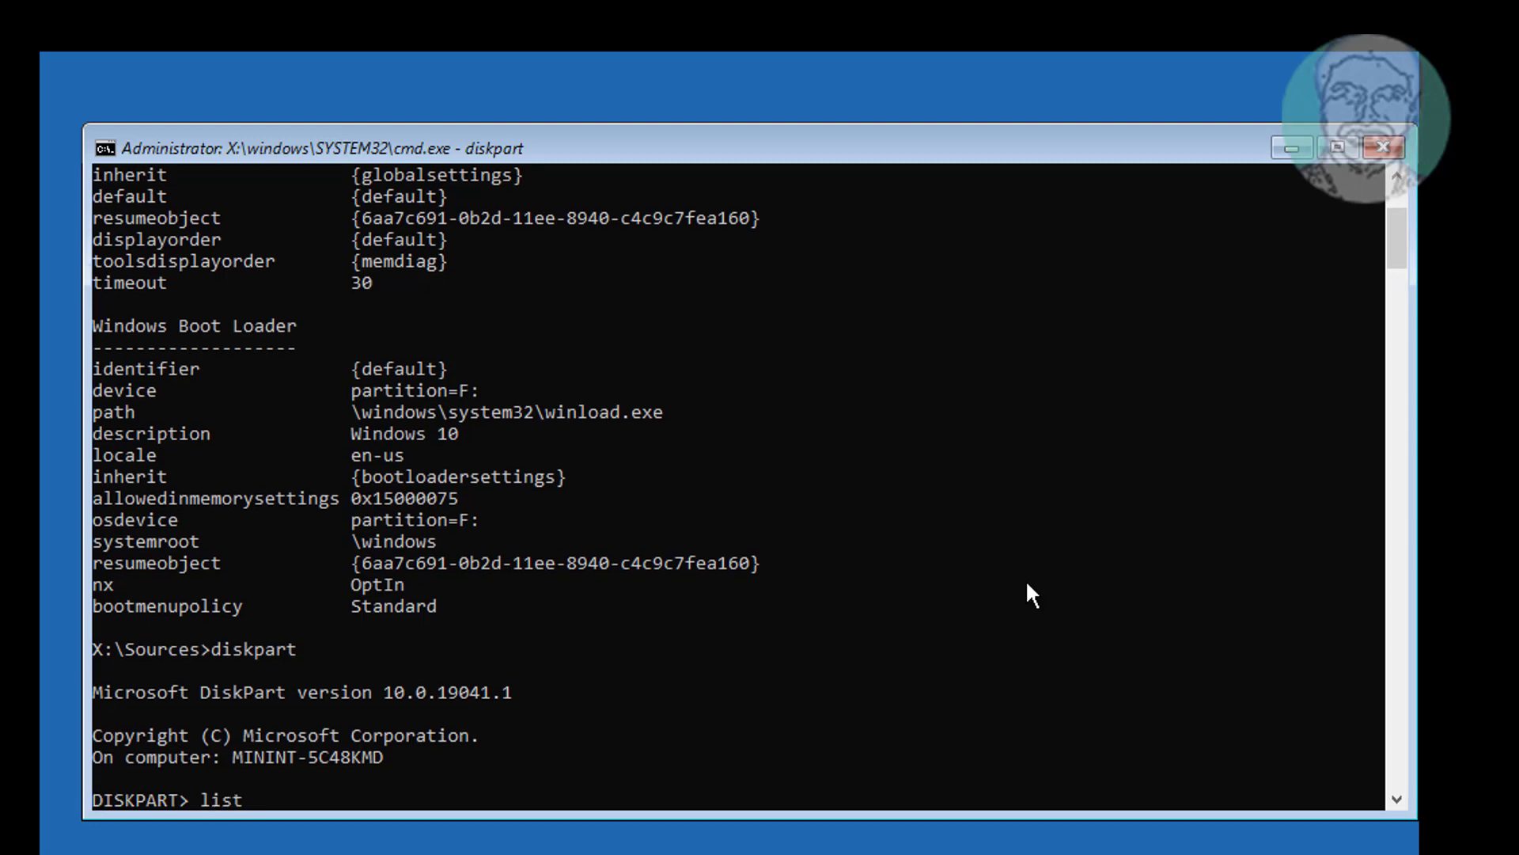
text(disk)
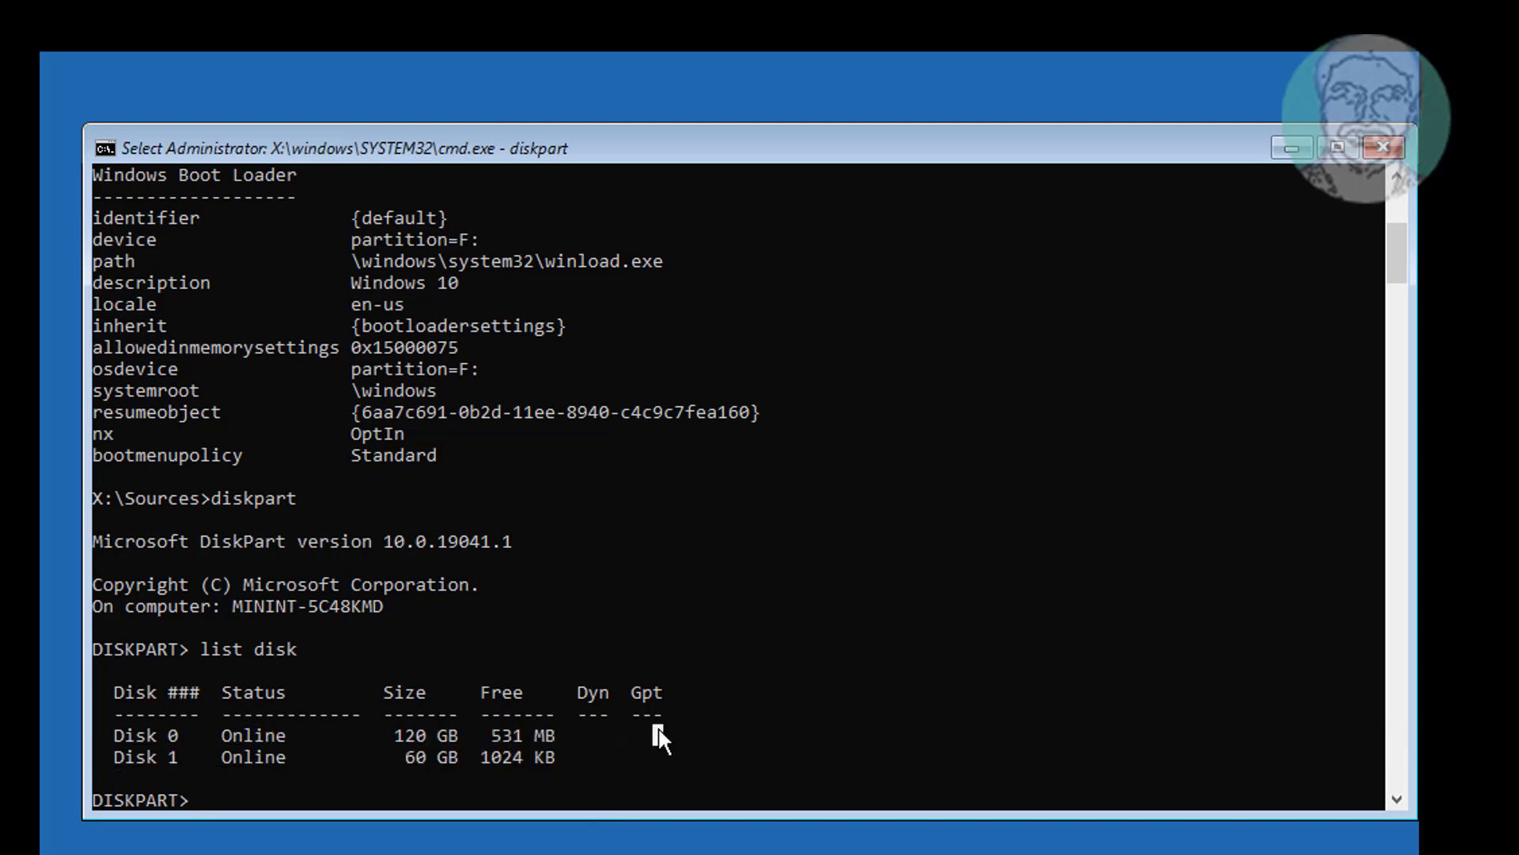
text(s)
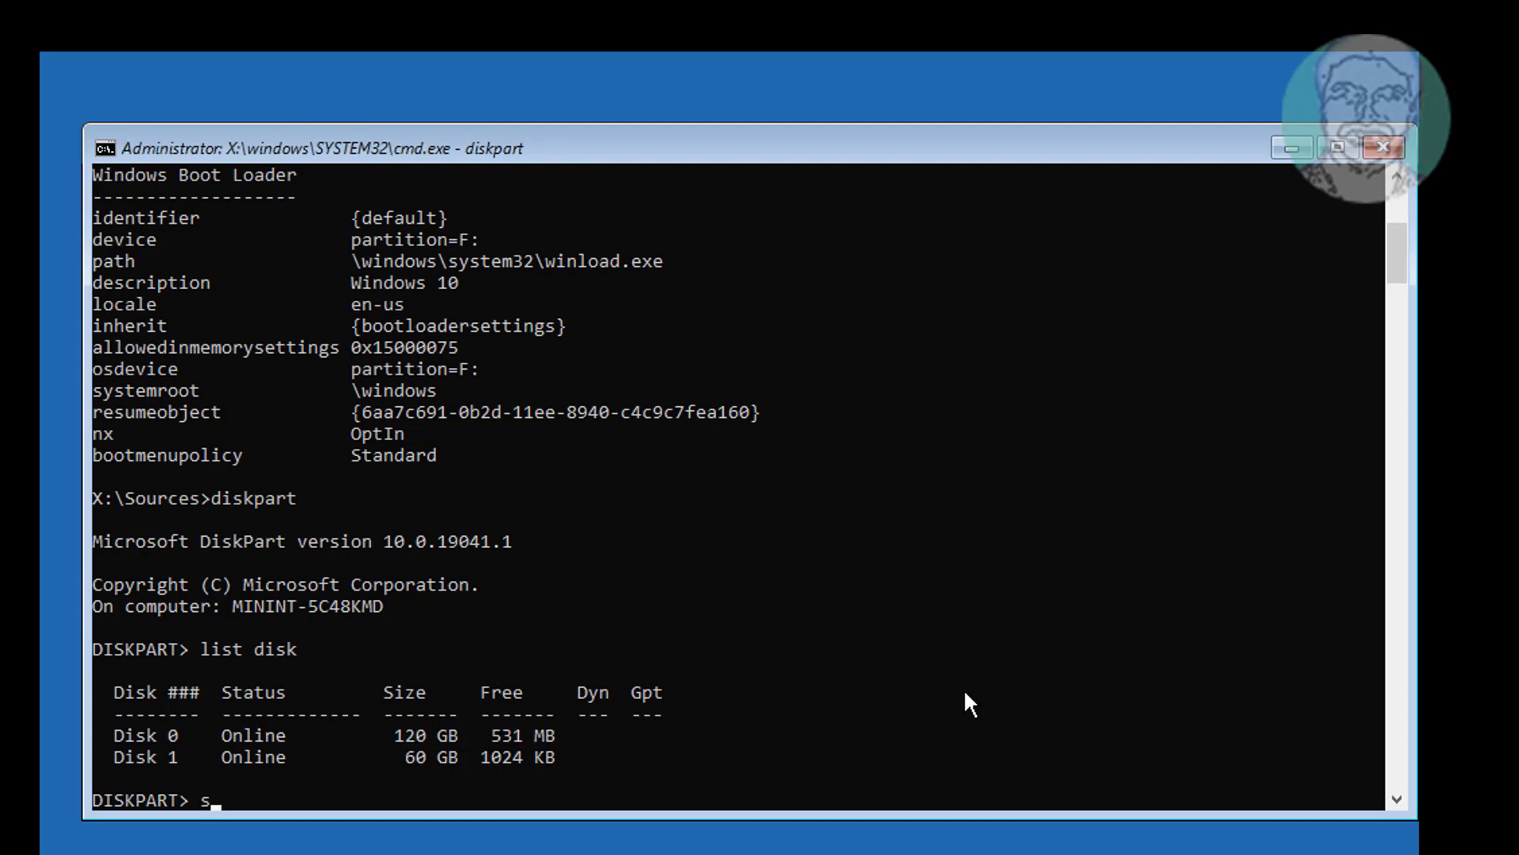
text(elect disk 0)
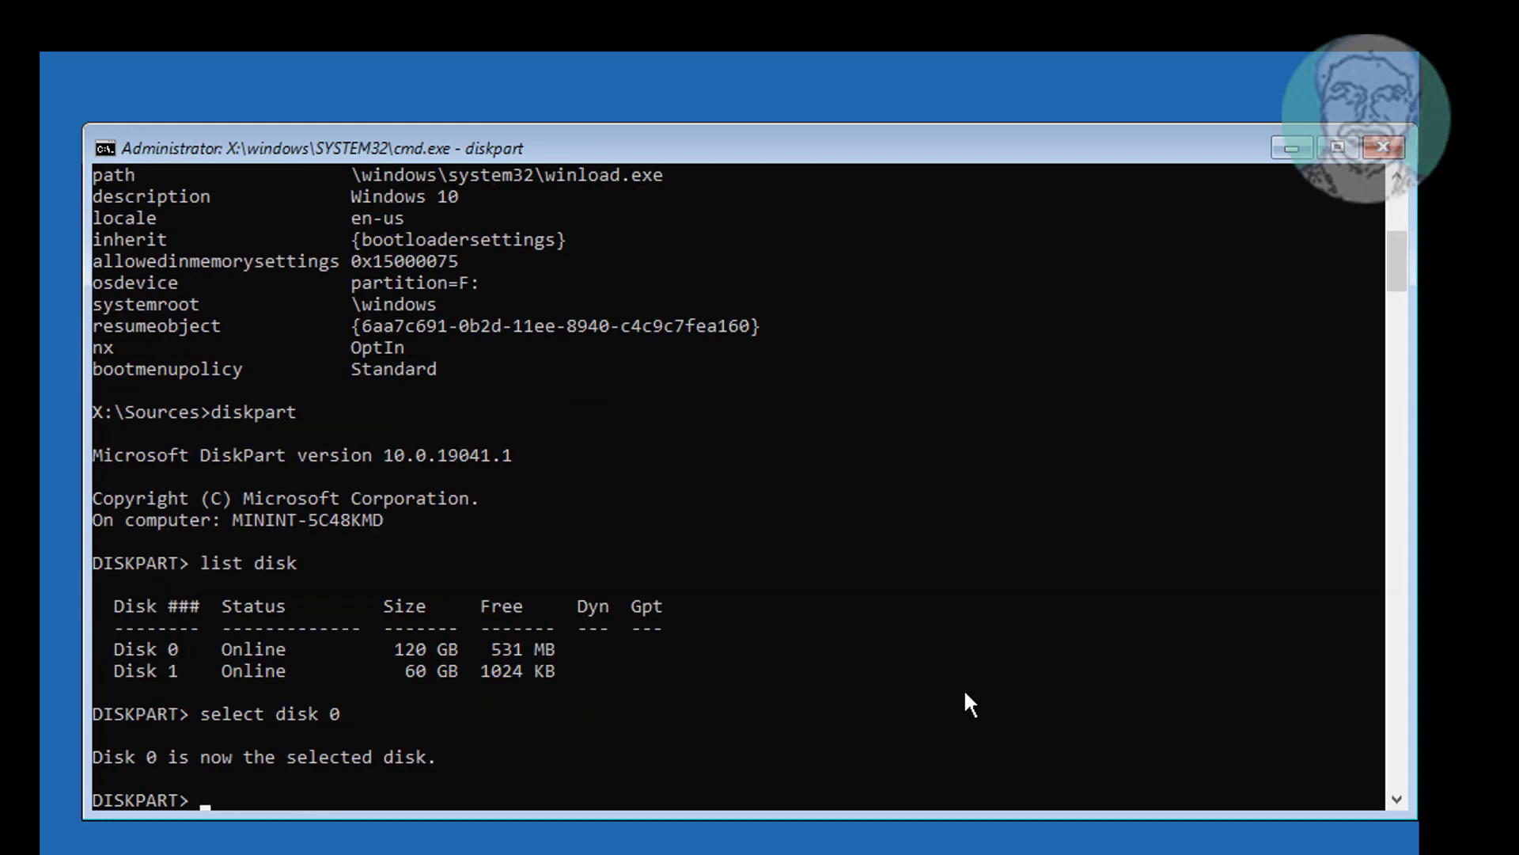
text(list part)
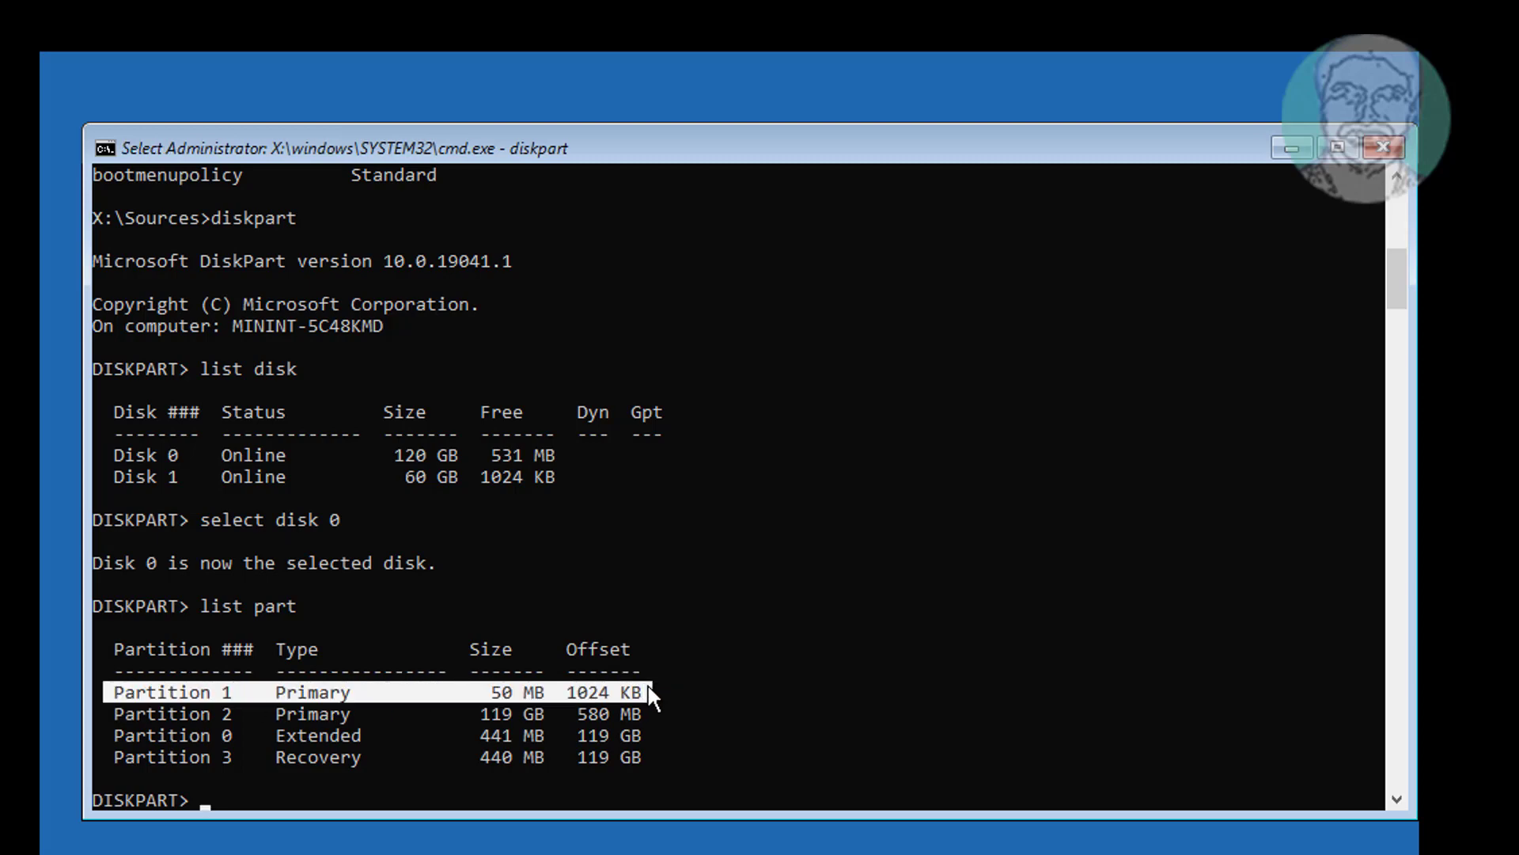
text(l)
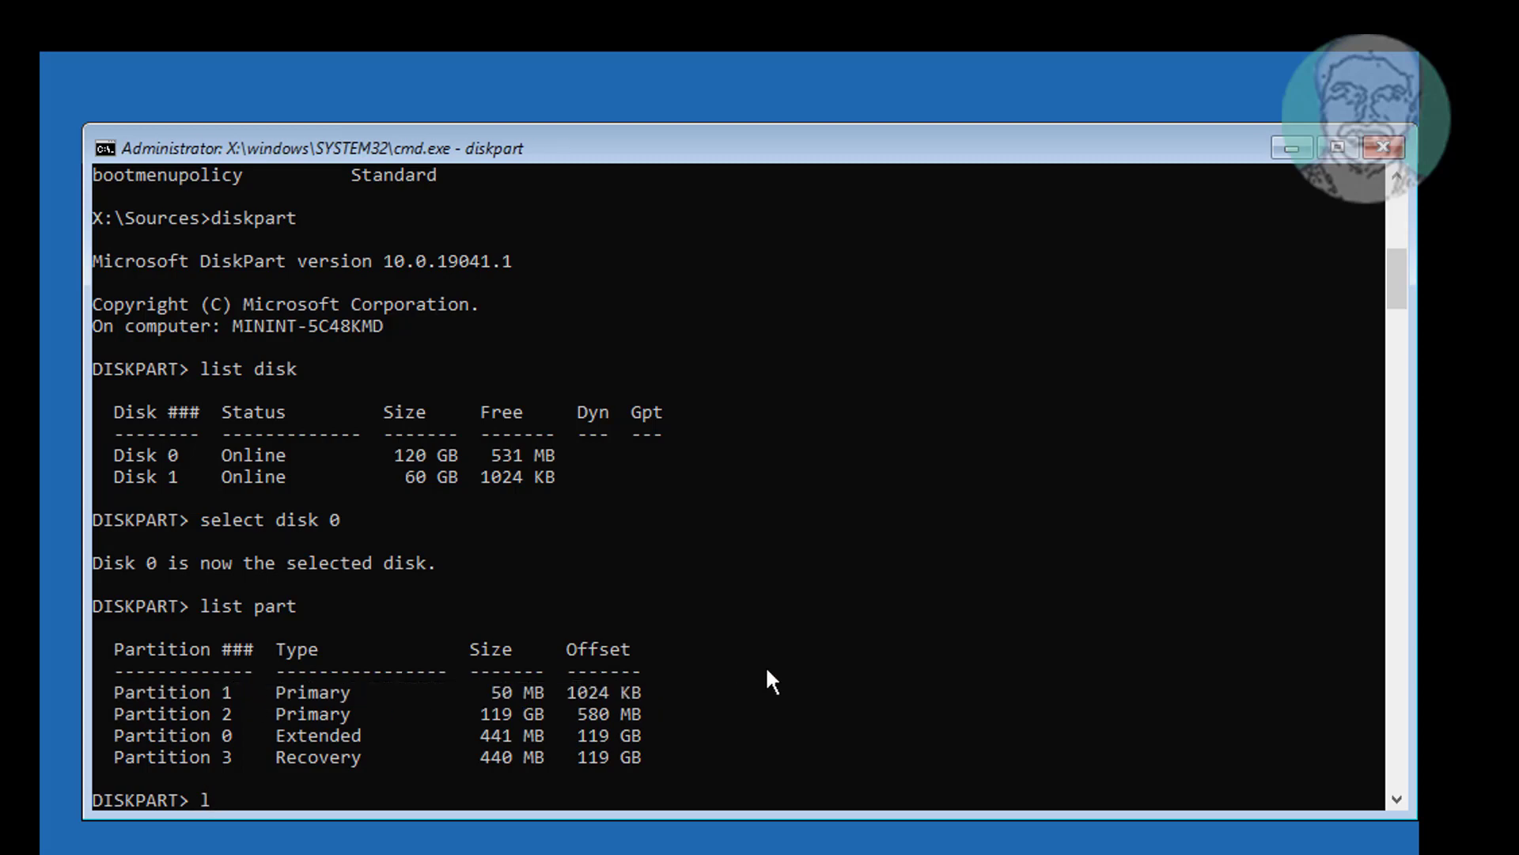
text(list vol)
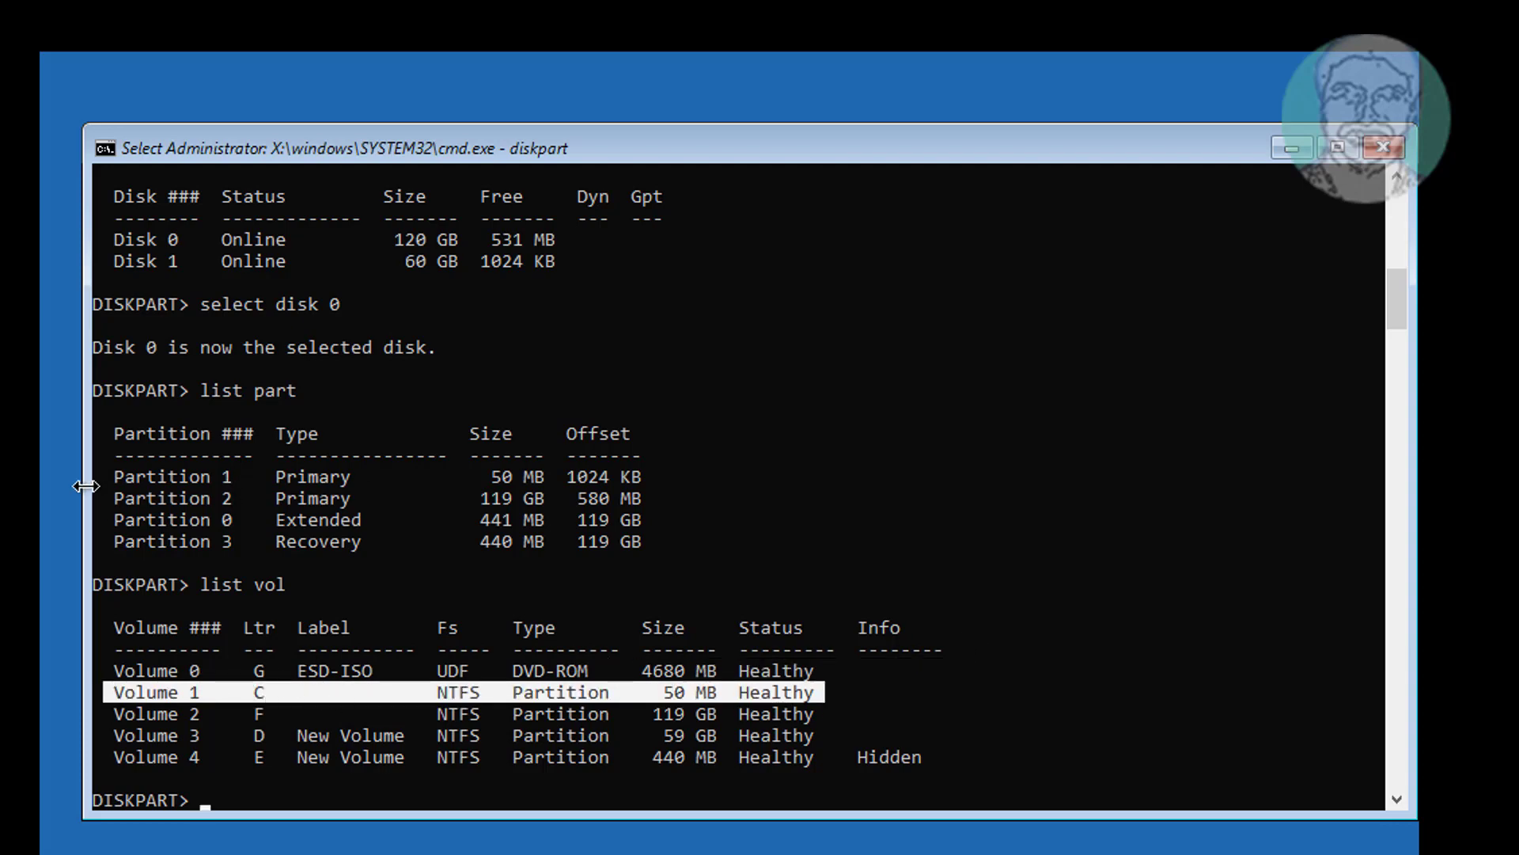
mouse_move(674, 485)
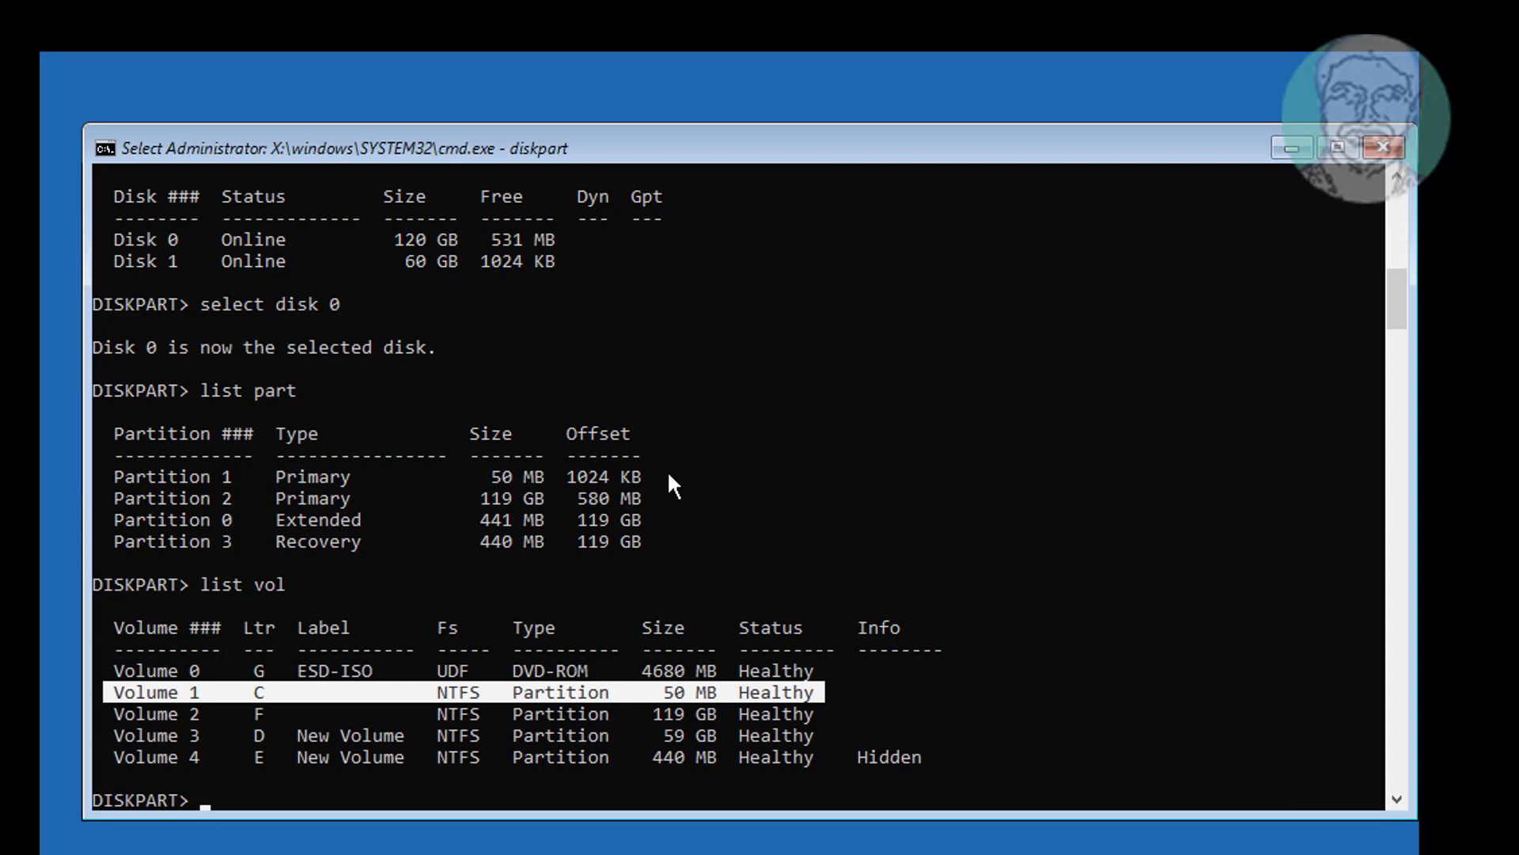
mouse_move(1054, 670)
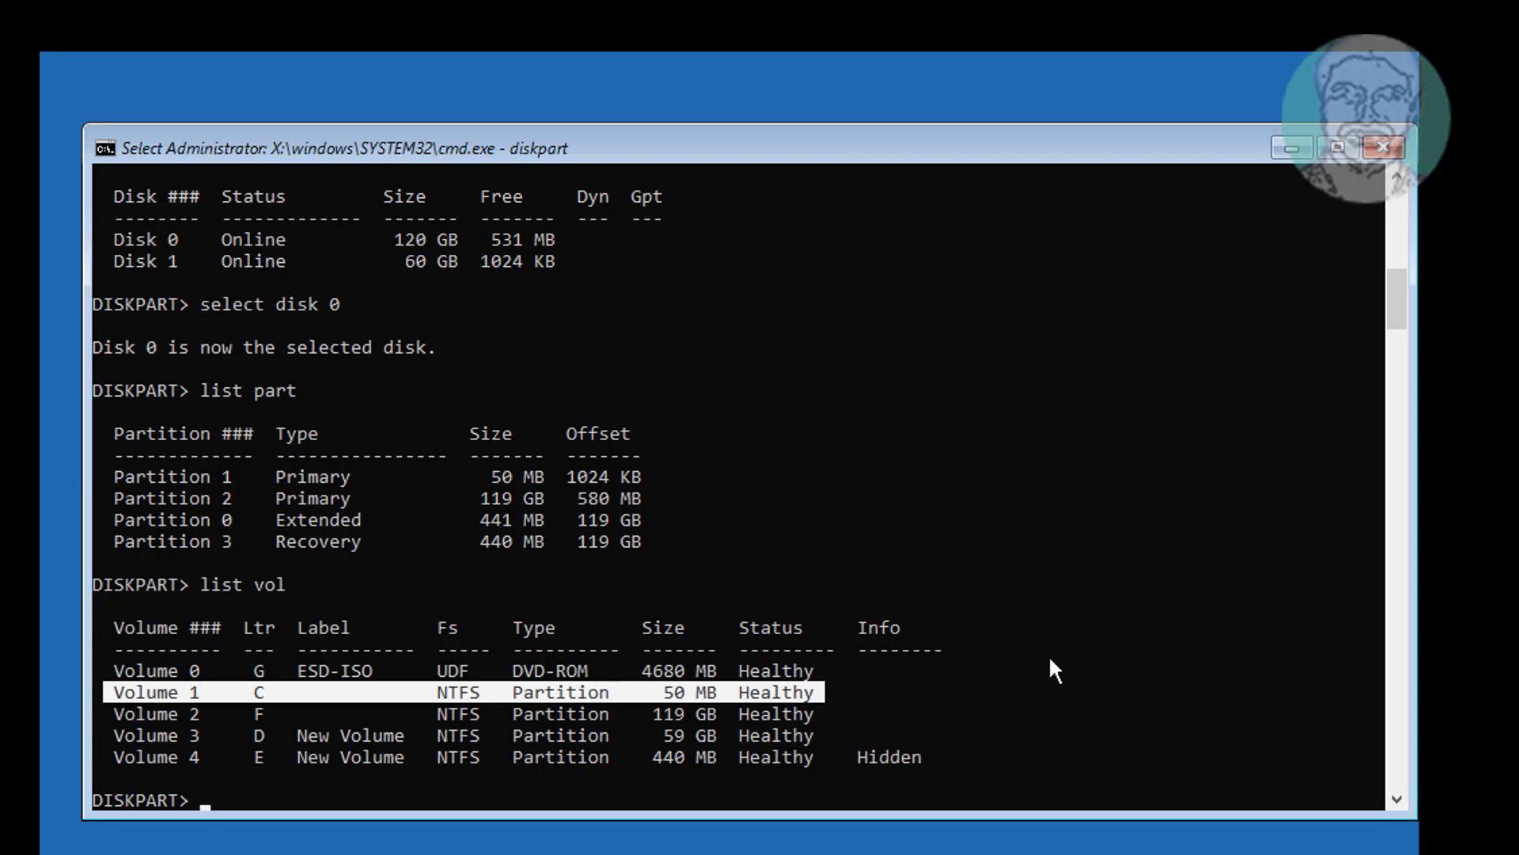
Select partition 1 and delete it with 'del part override', then list the remaining partitions.
text(sel)
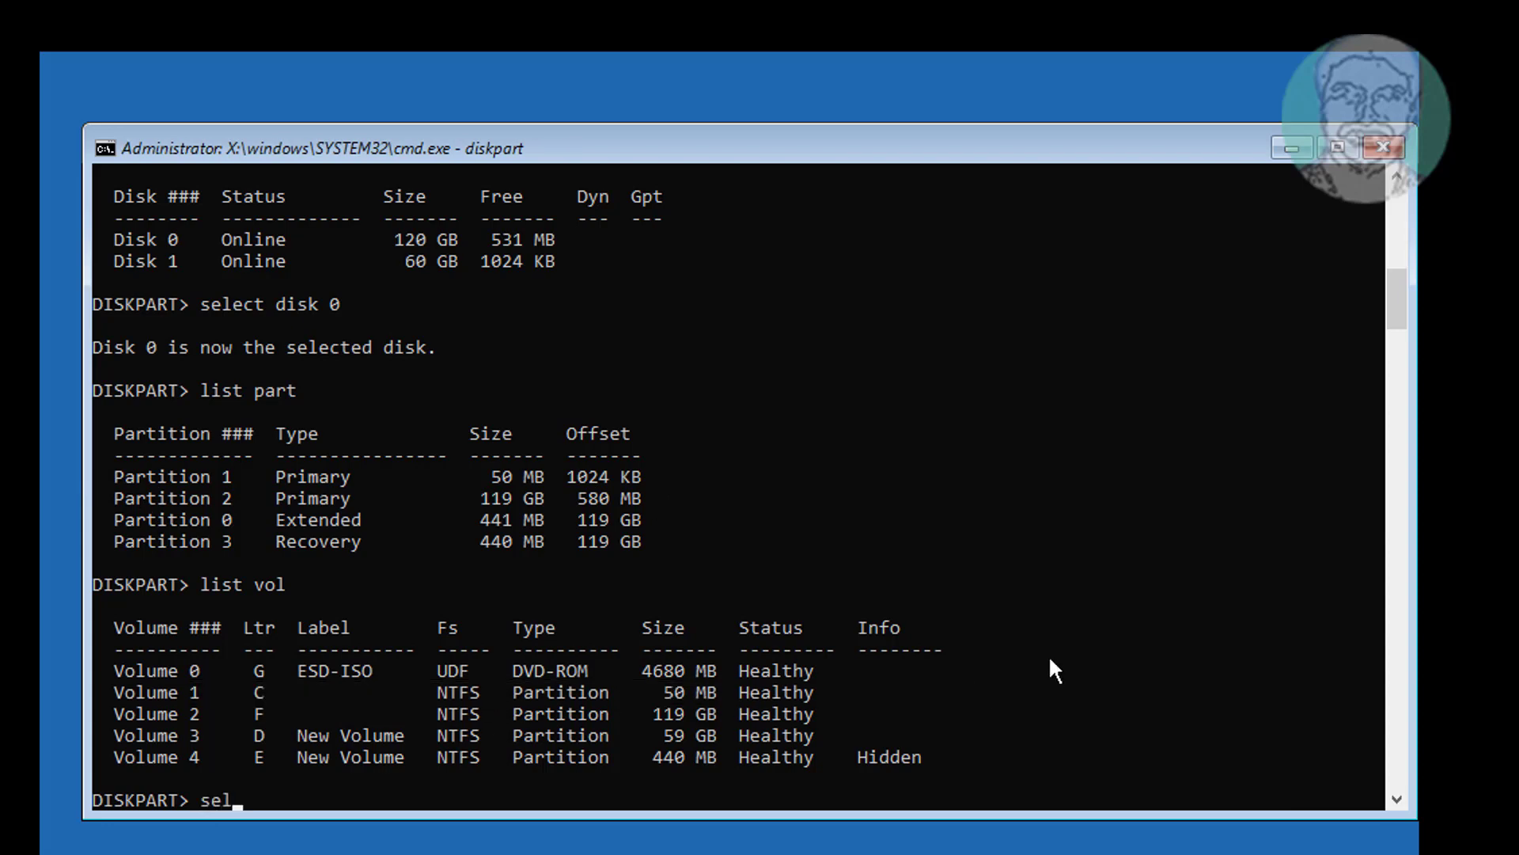
text(part 1)
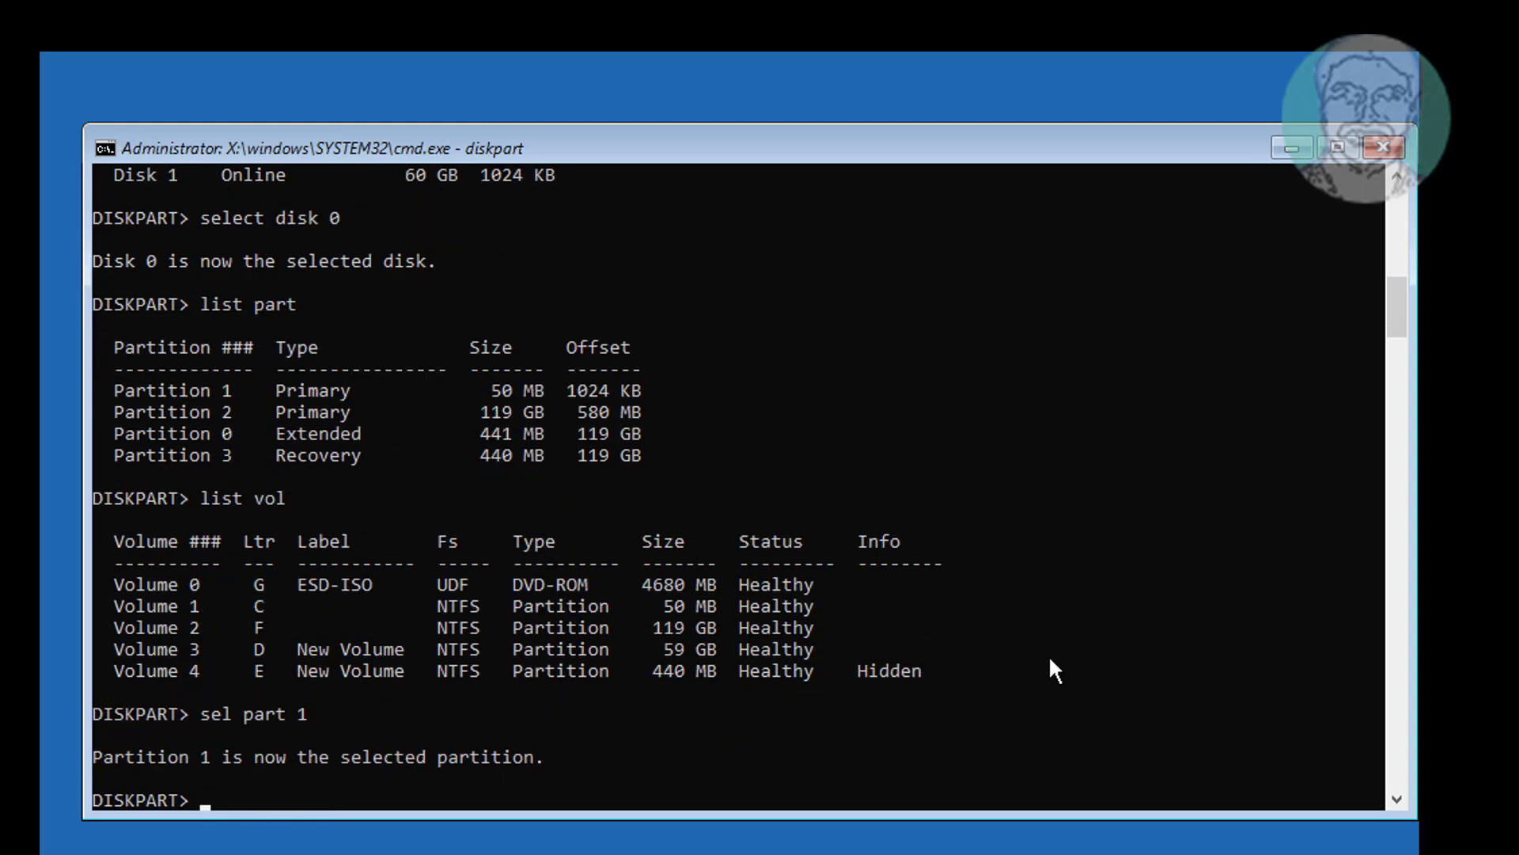
text(del)
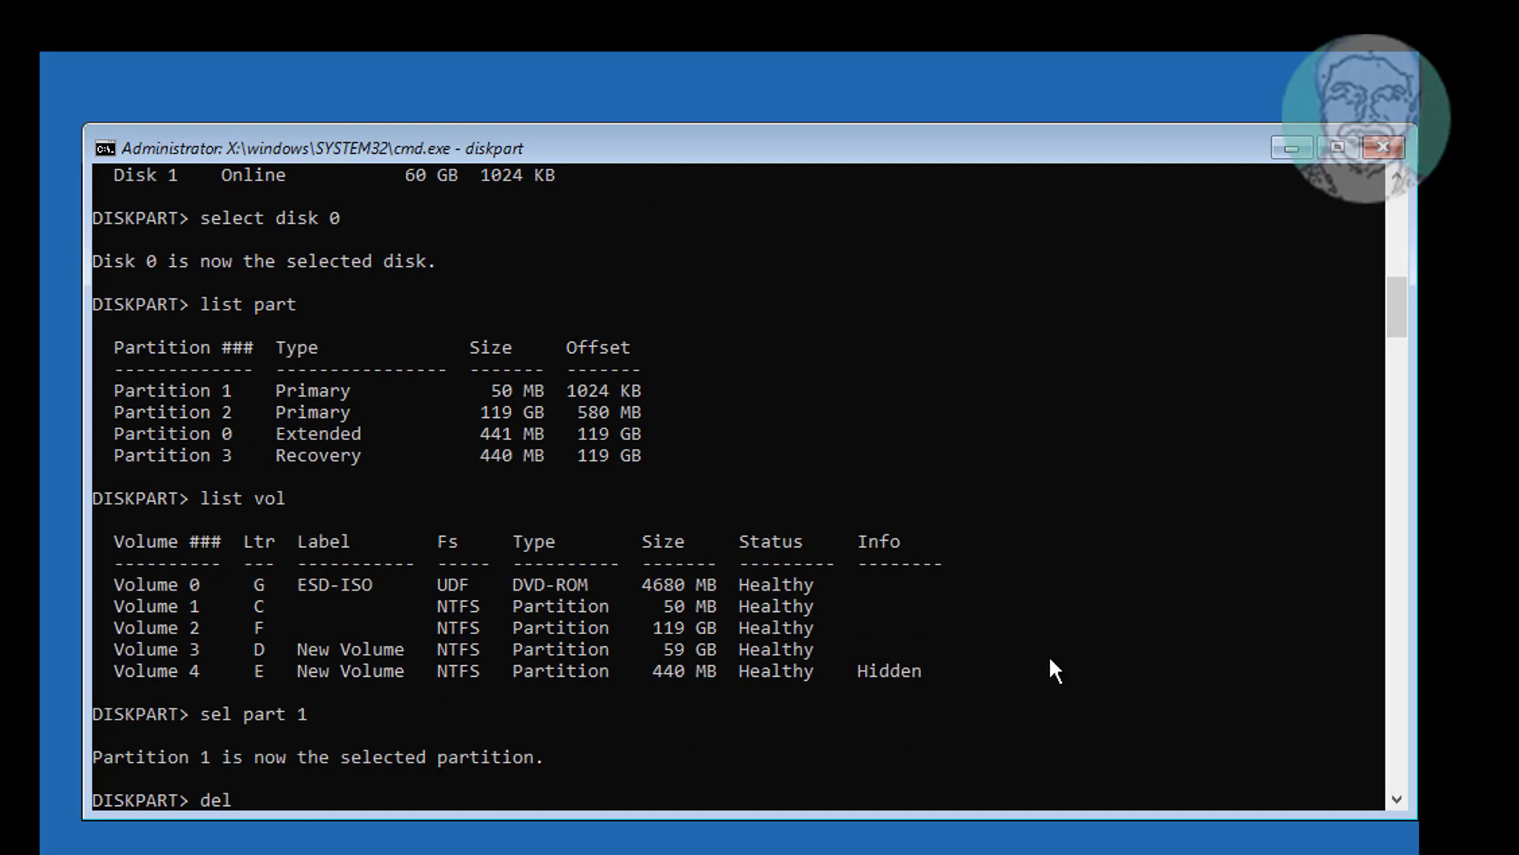
text(part)
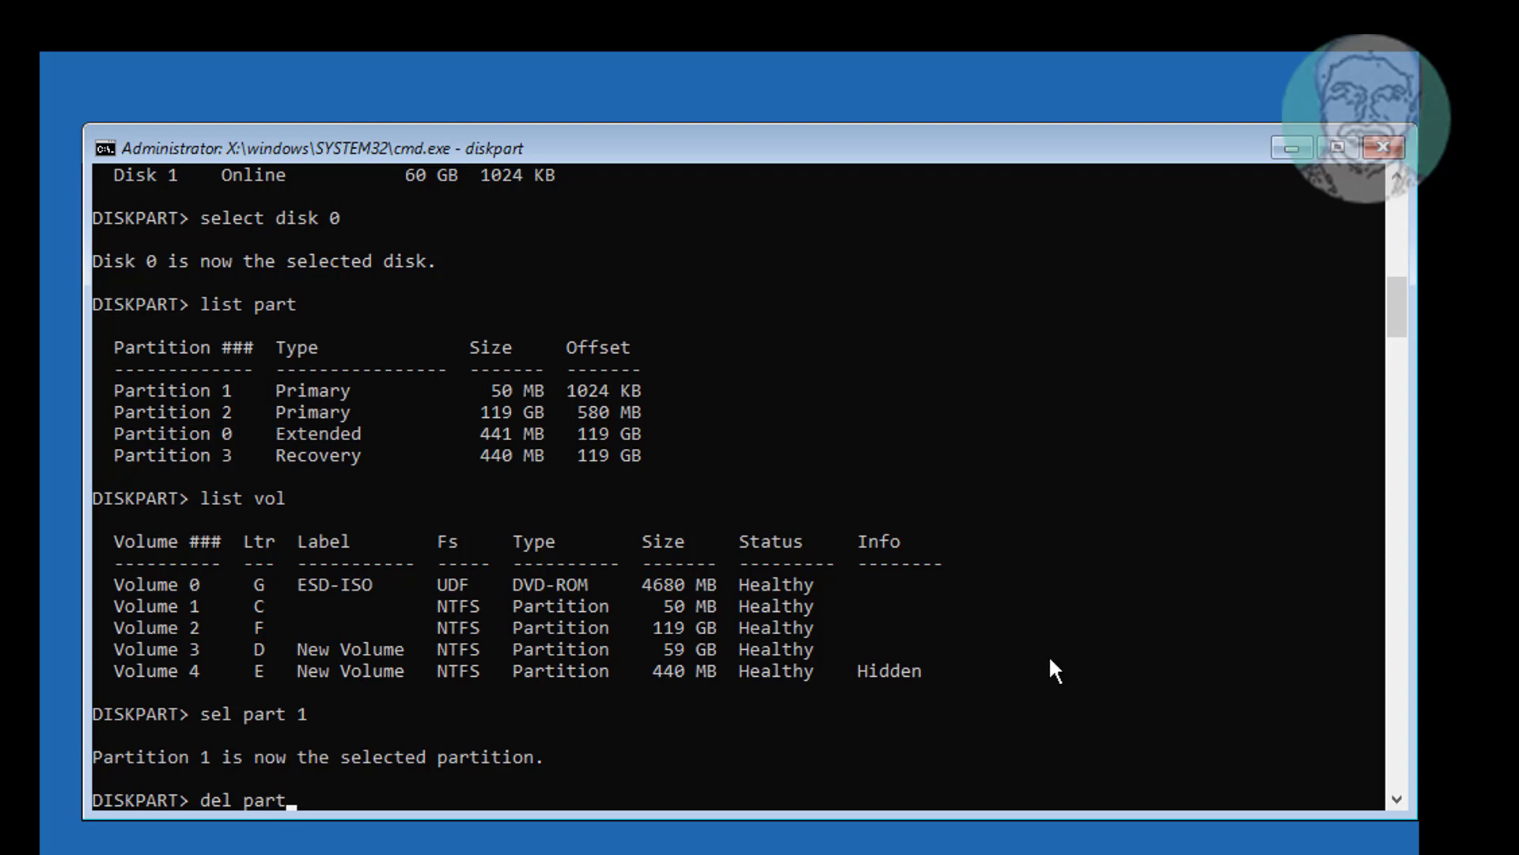
text(over)
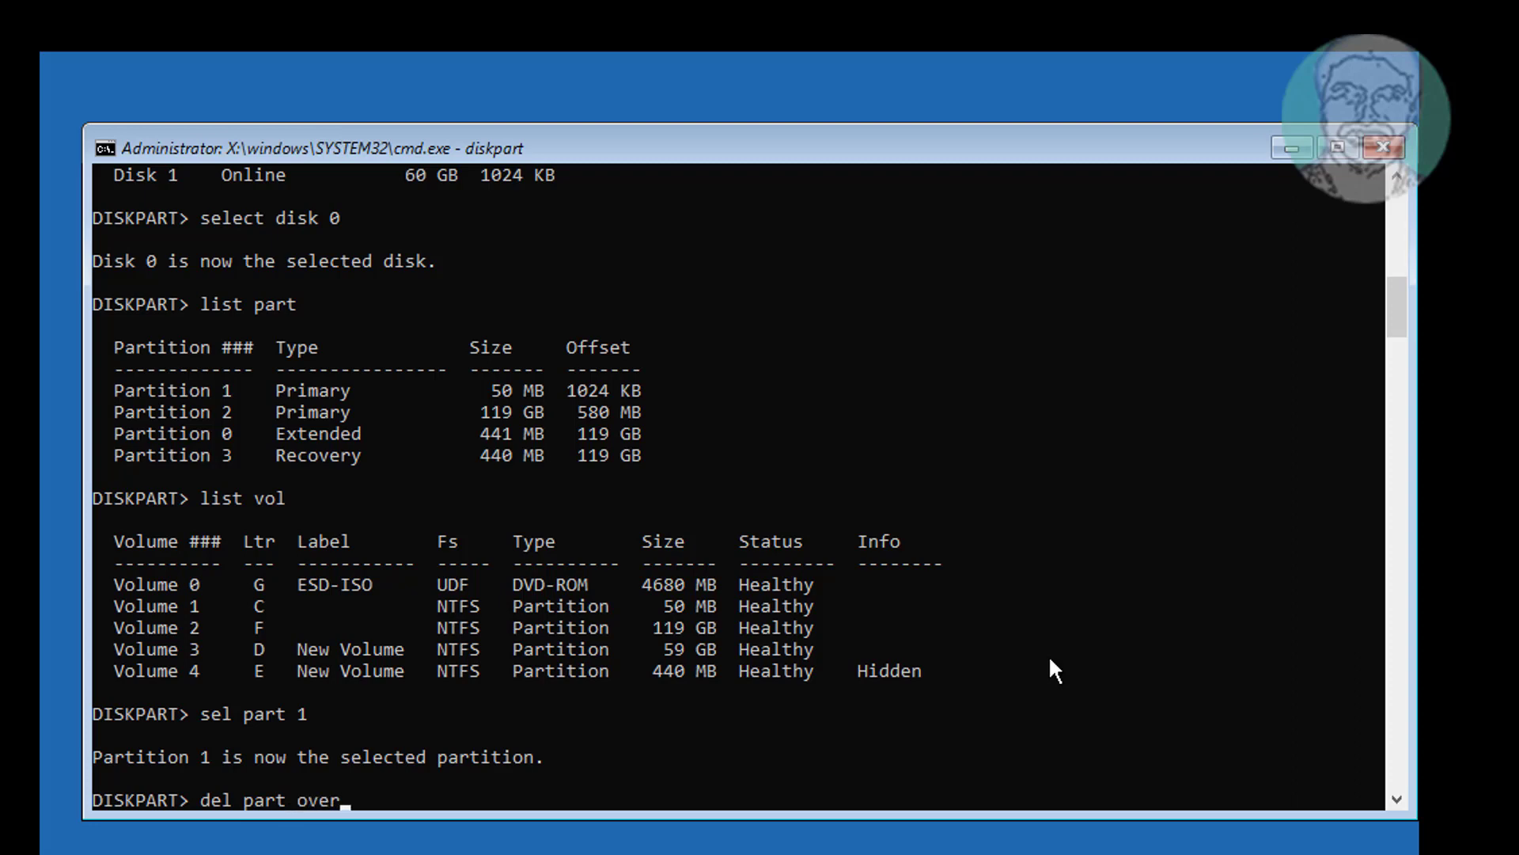
text(ride)
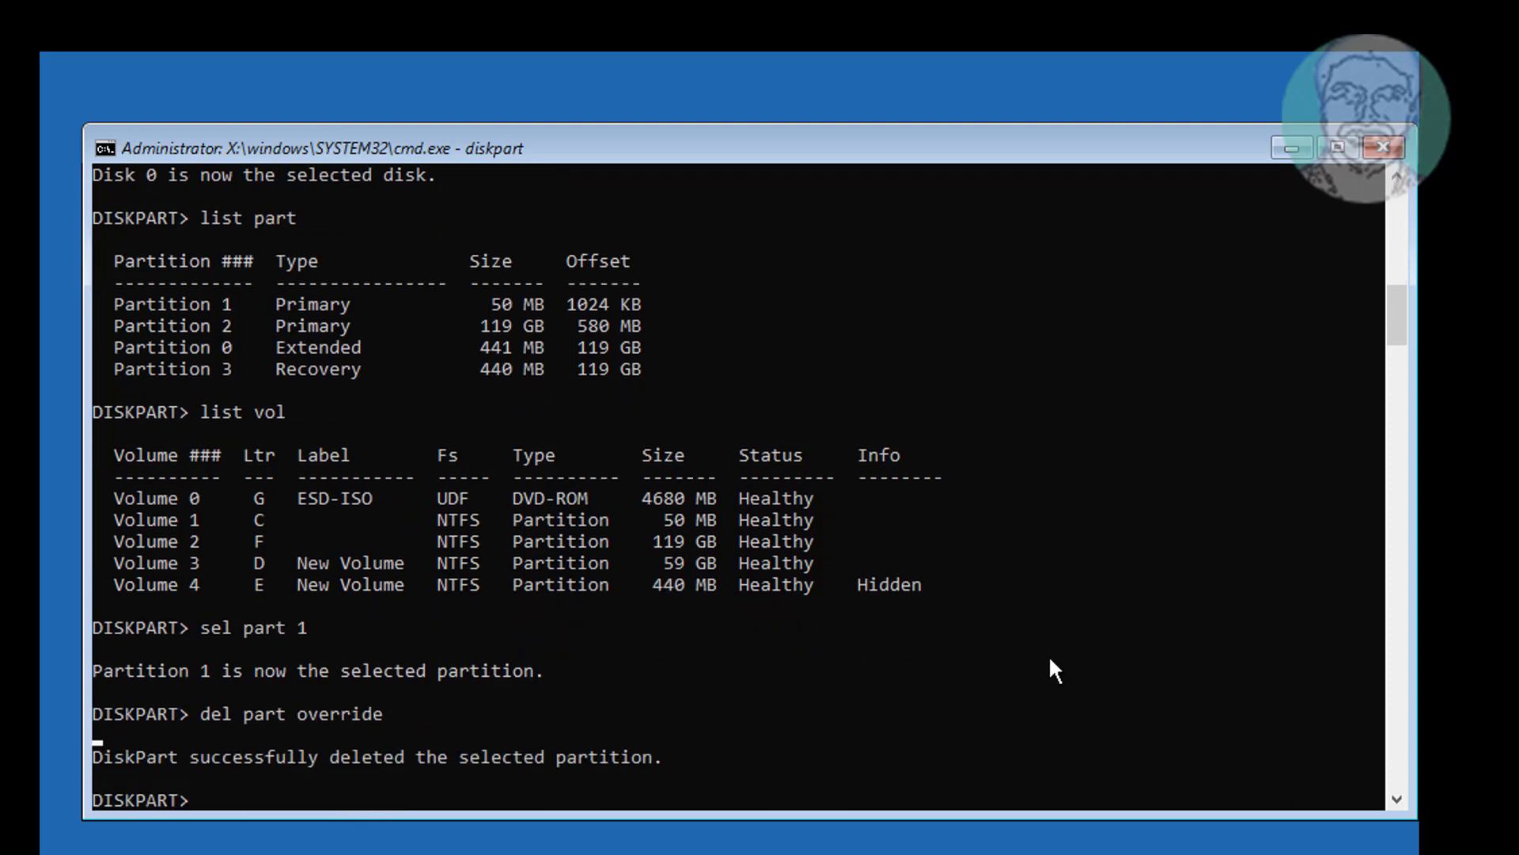
text(list part)
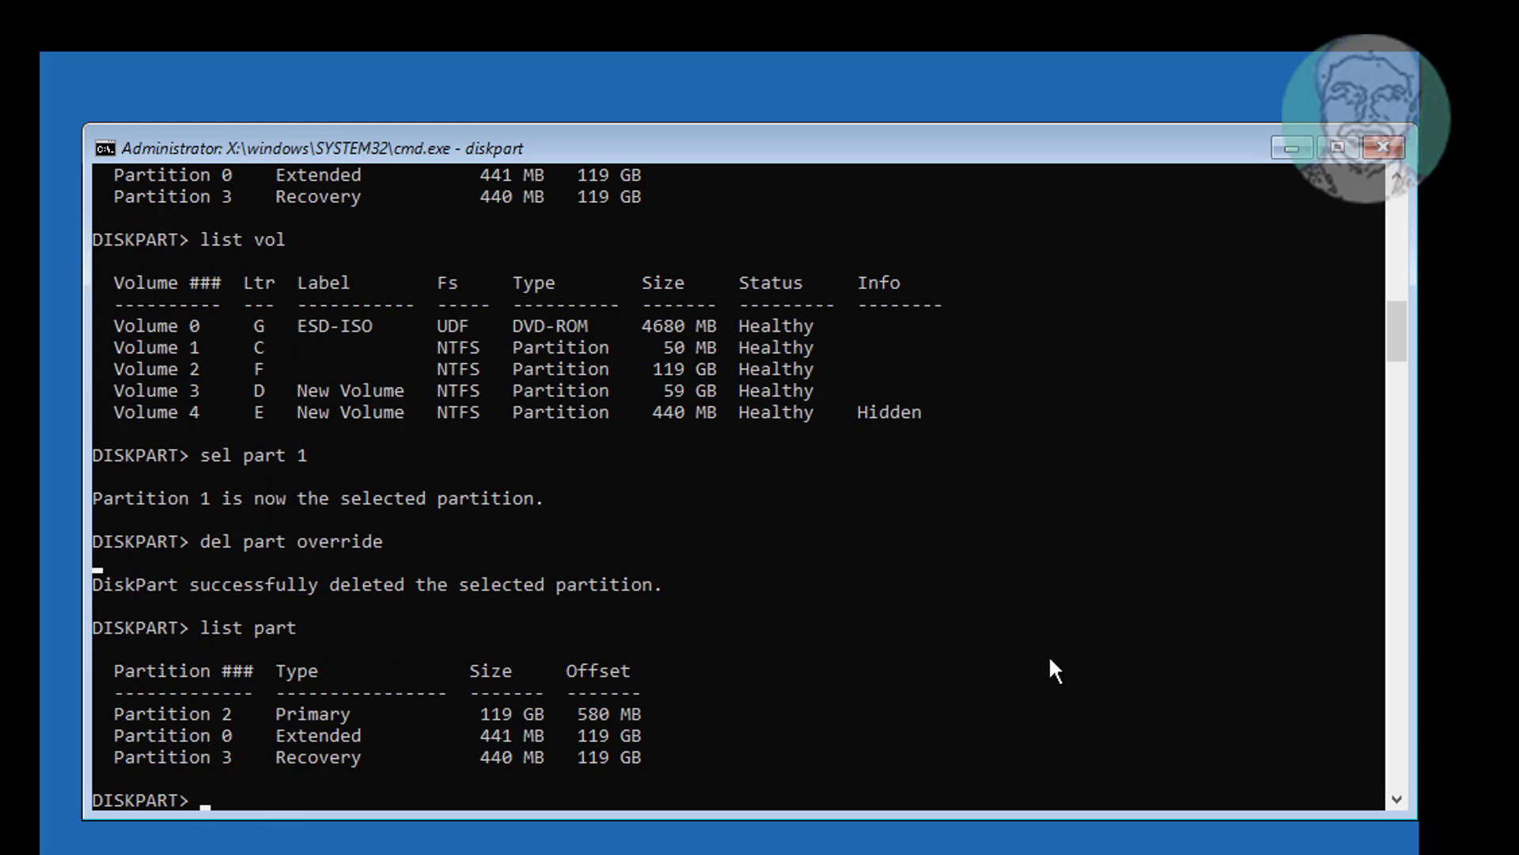
Create a 50 MB primary partition with 'create part primary size=50' and confirm with list part.
text(create part pri)
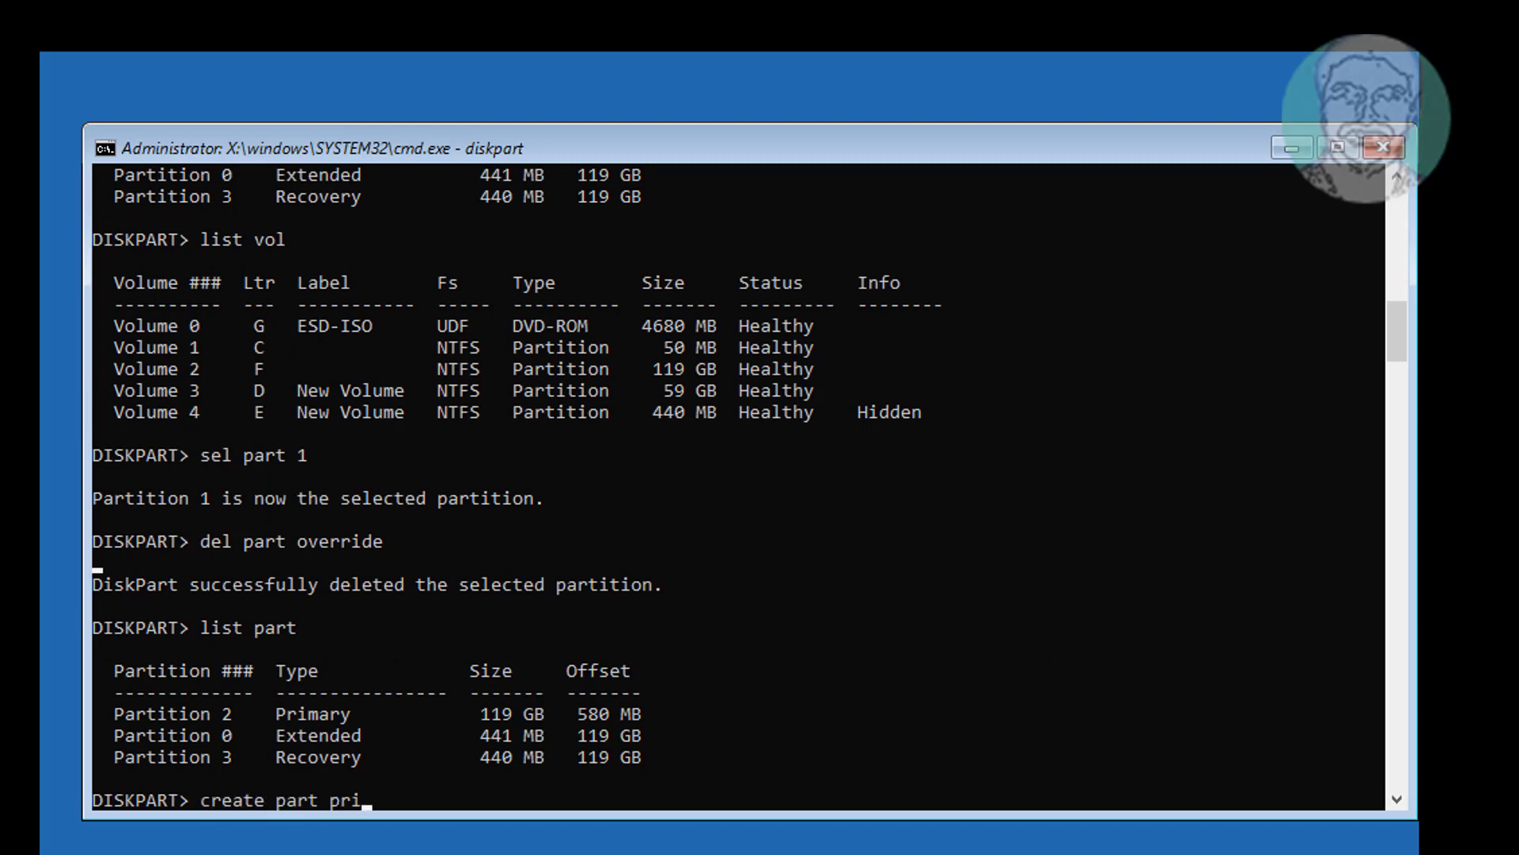
text(mary size=50)
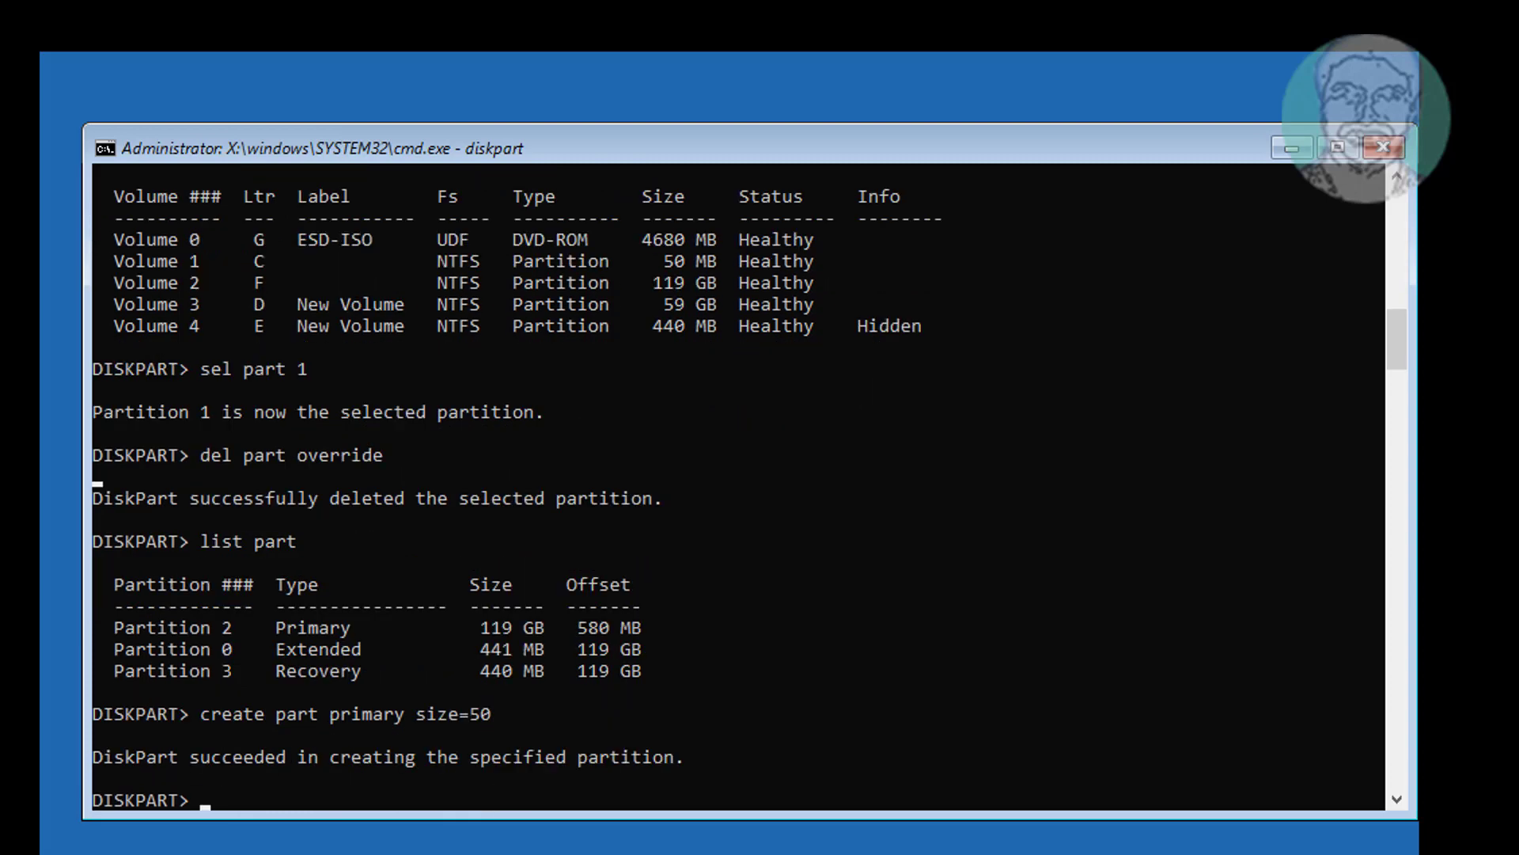
text(list part)
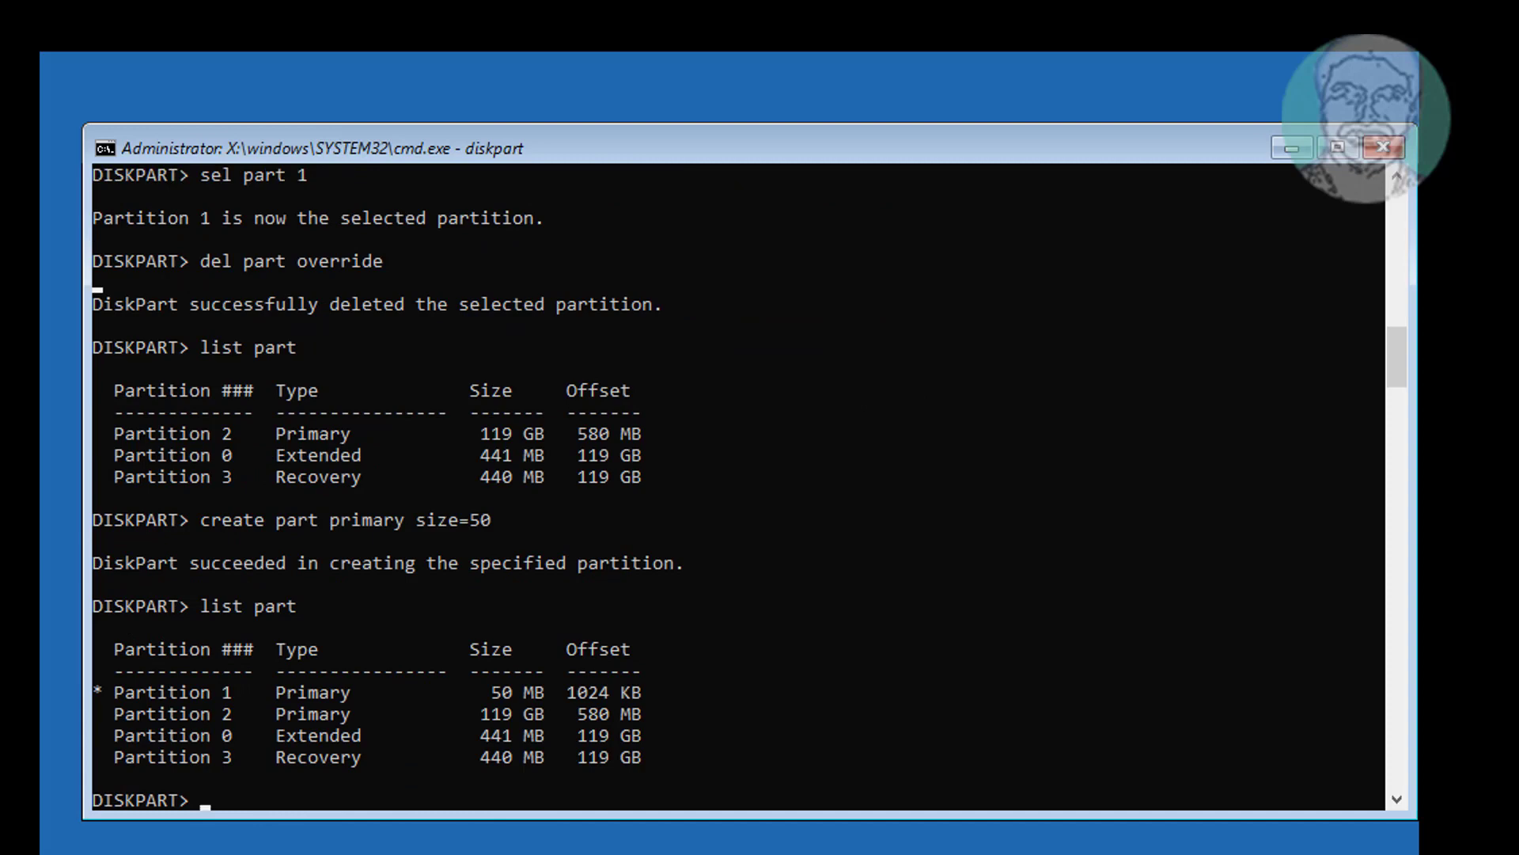
text(format fs=)
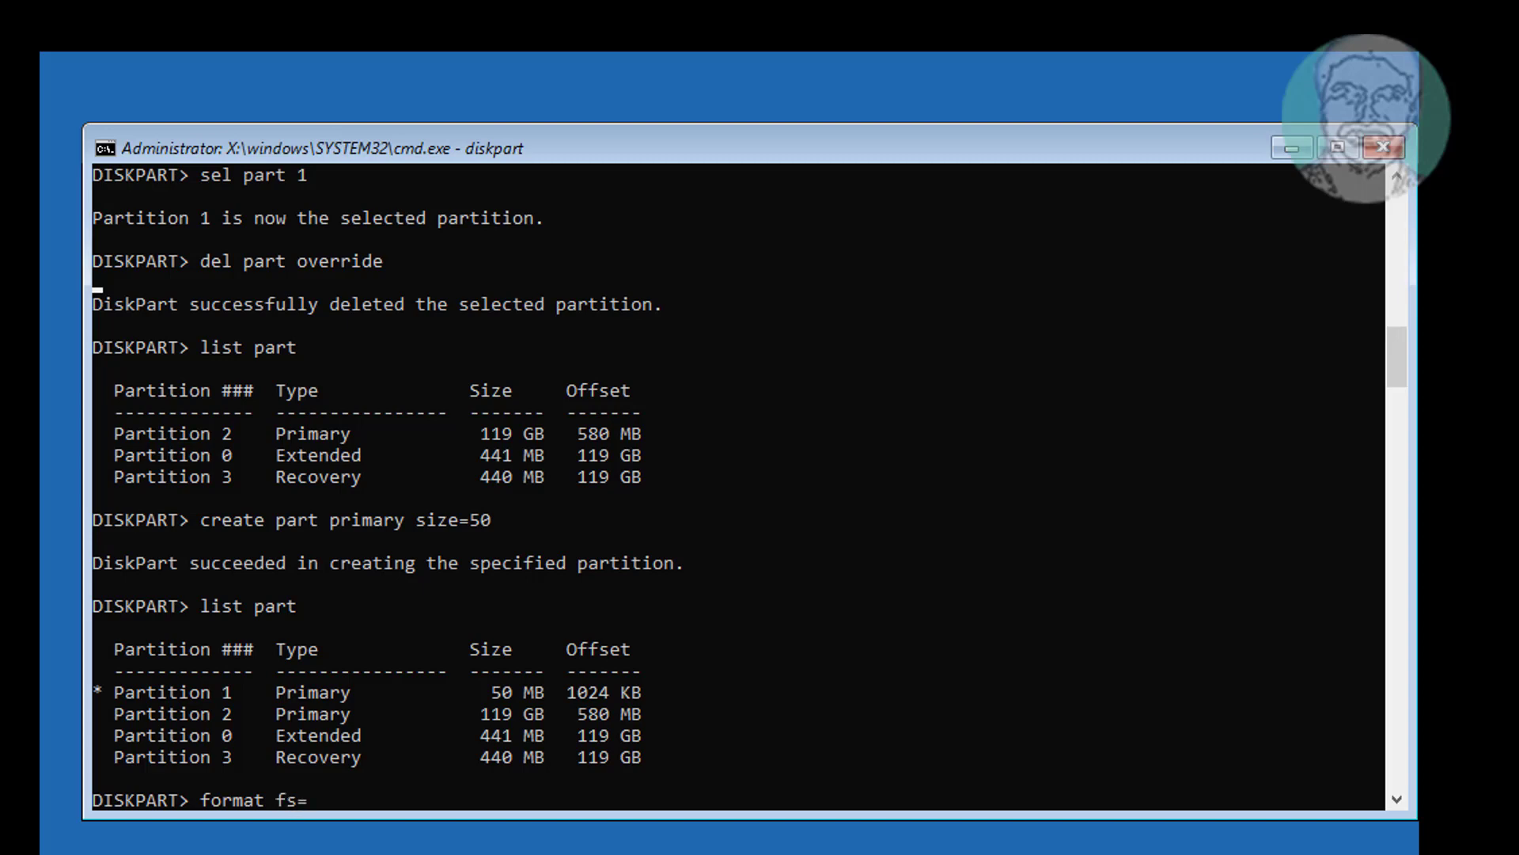
Quick-format the partition as NTFS, mark it active, assign letter L, and exit DiskPart.
text(ntfs quick)
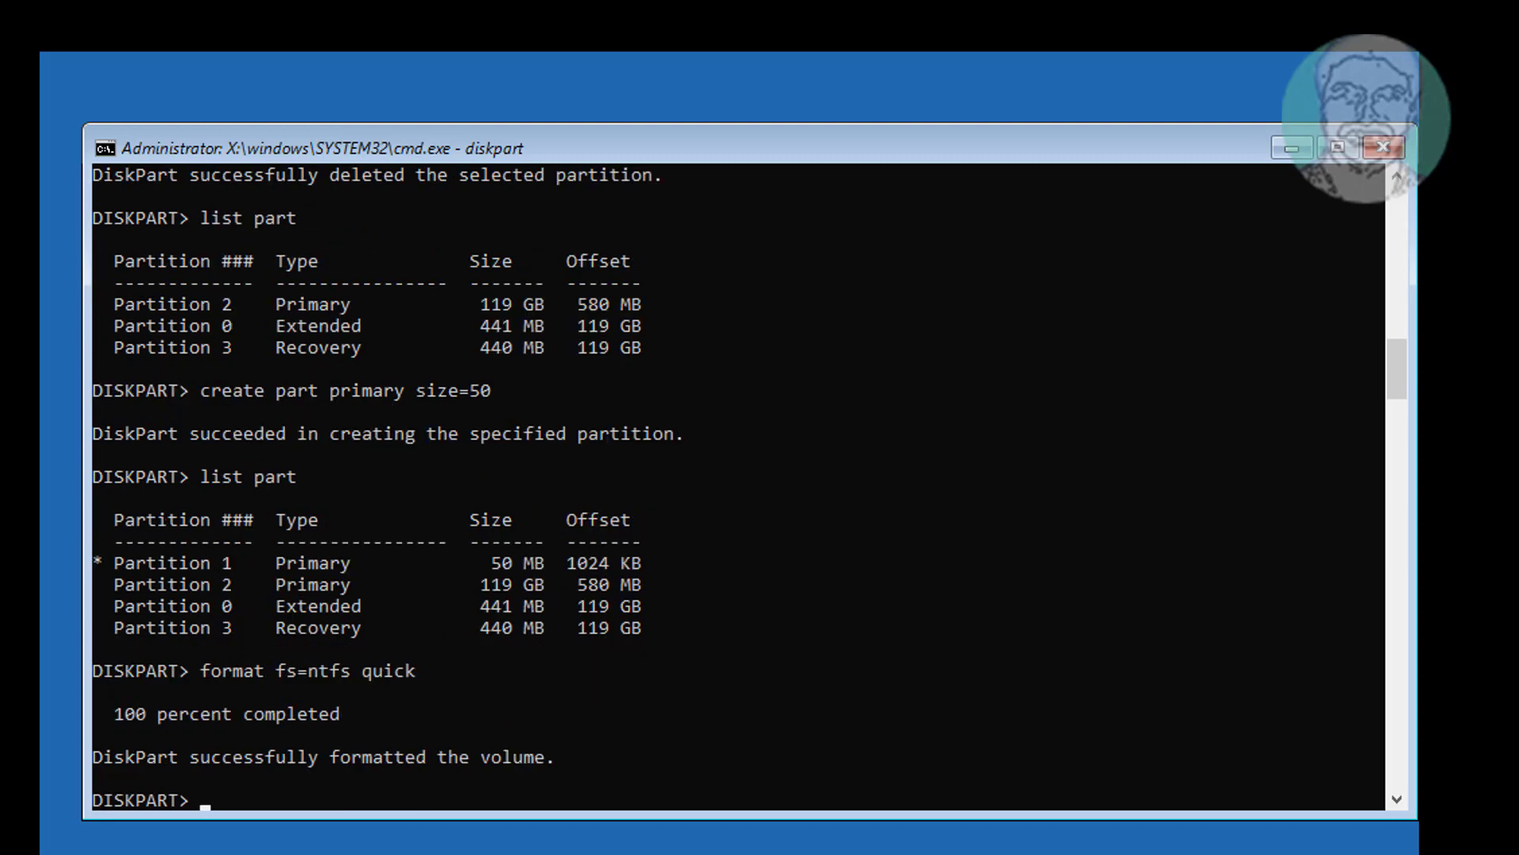
mouse_move(663, 590)
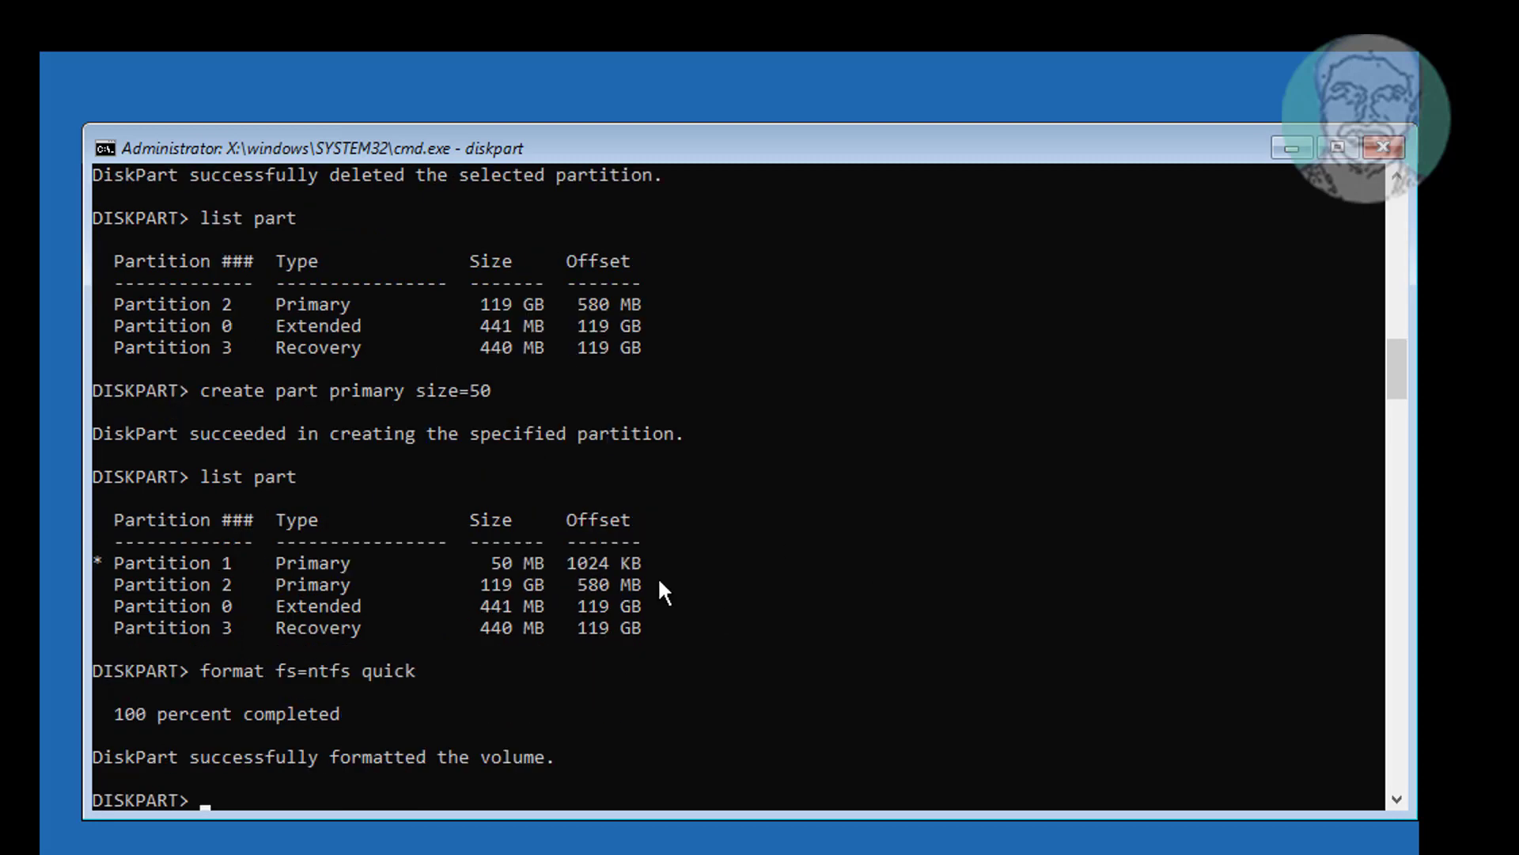
text(assign)
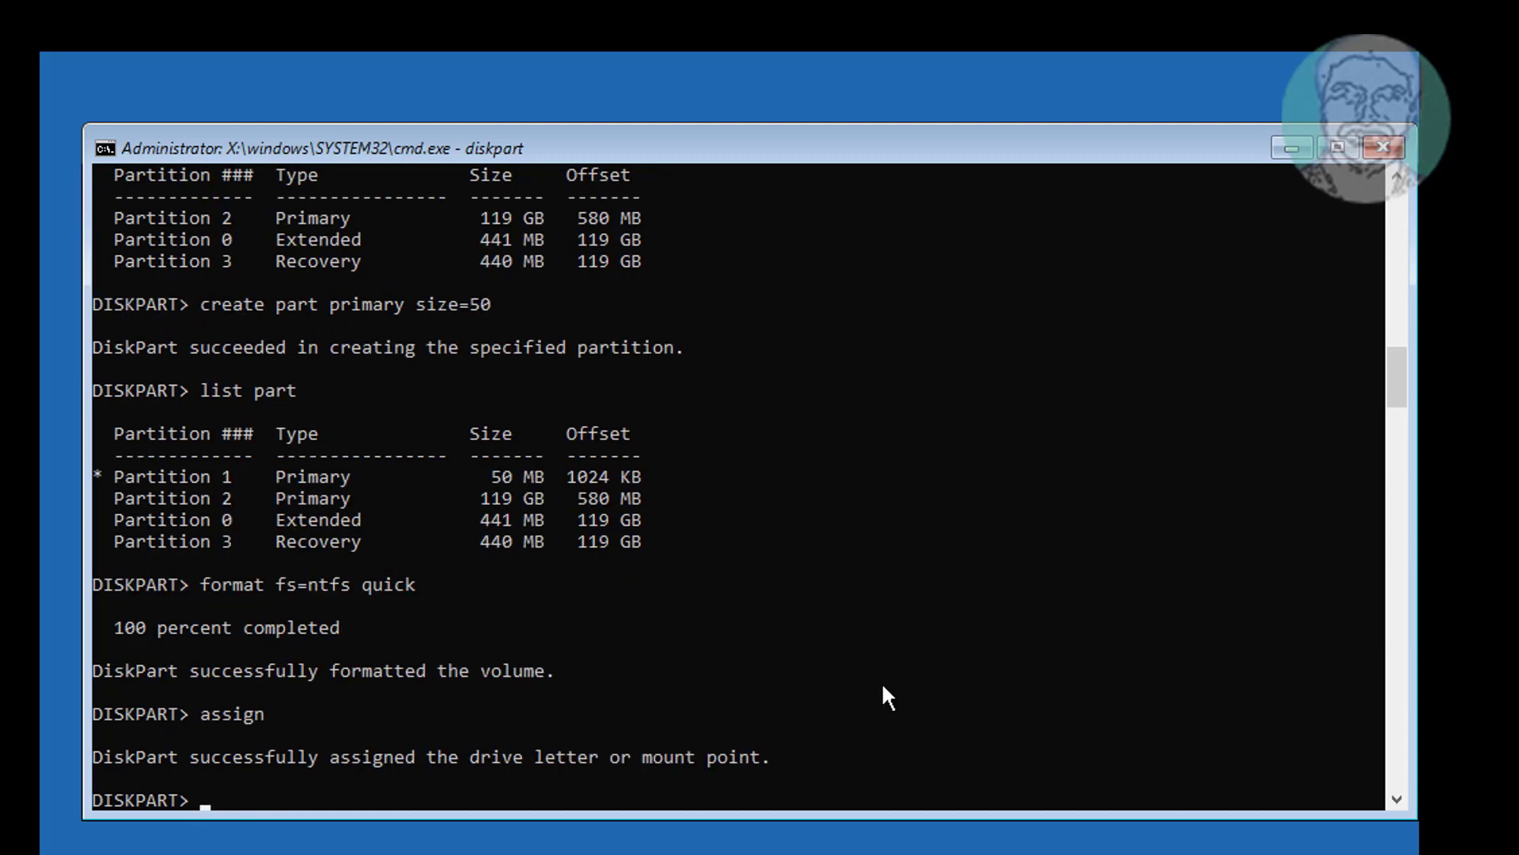
text(active)
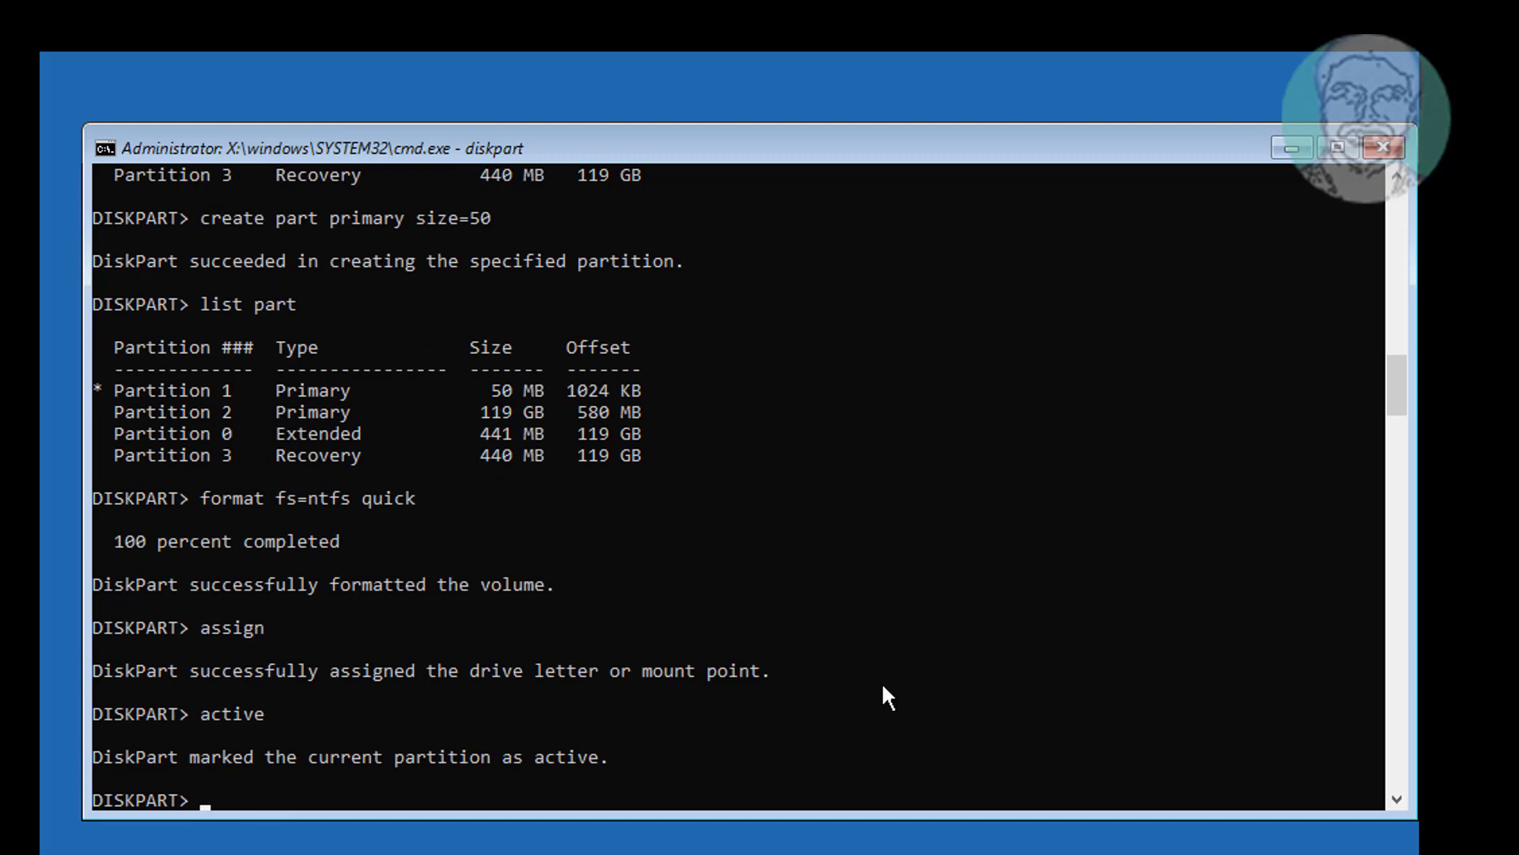
text(ass)
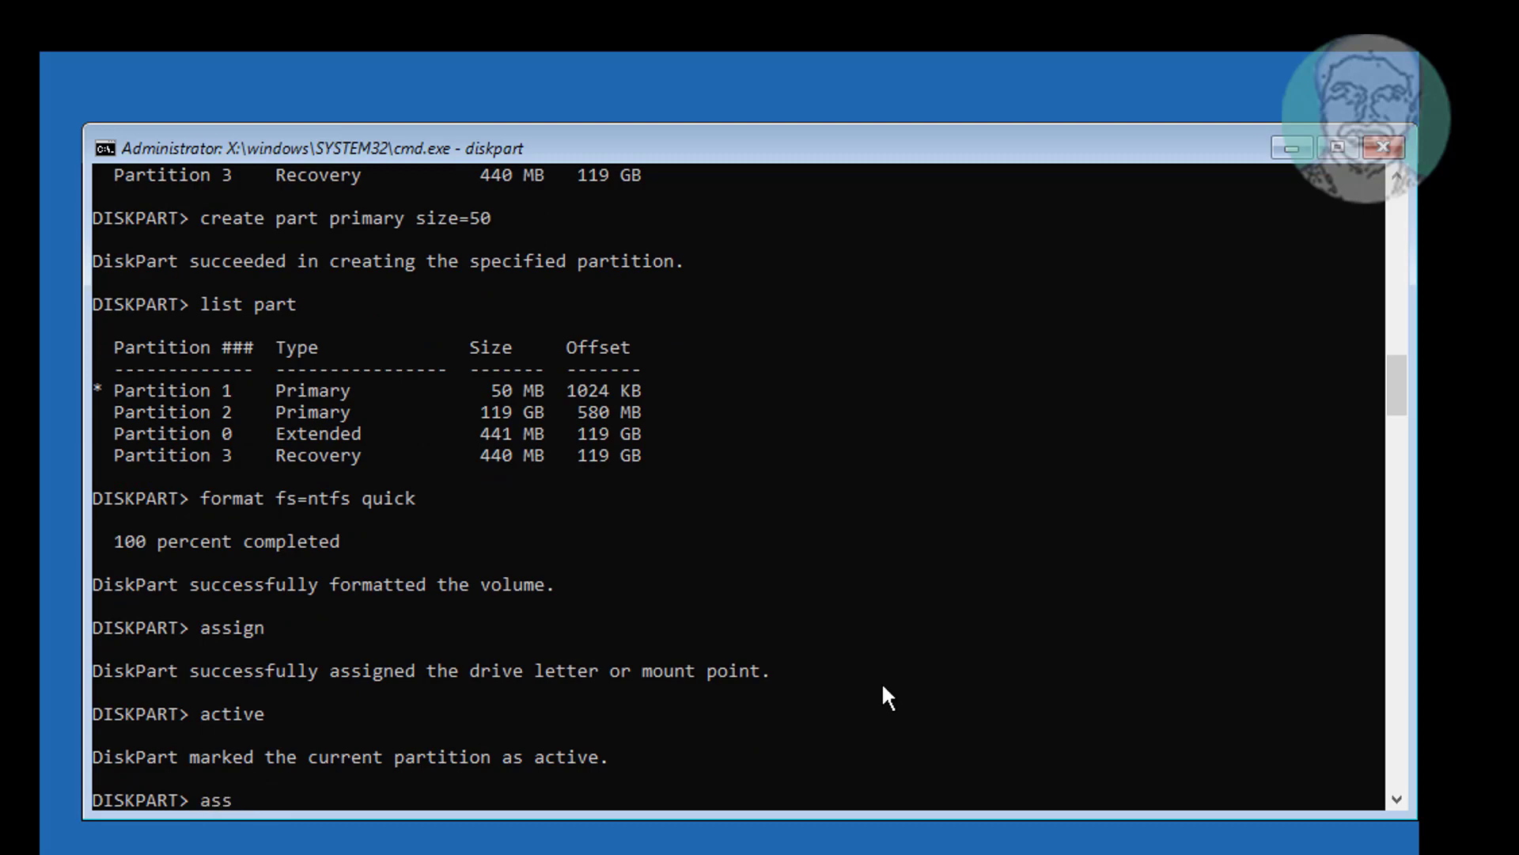
text(ign lette)
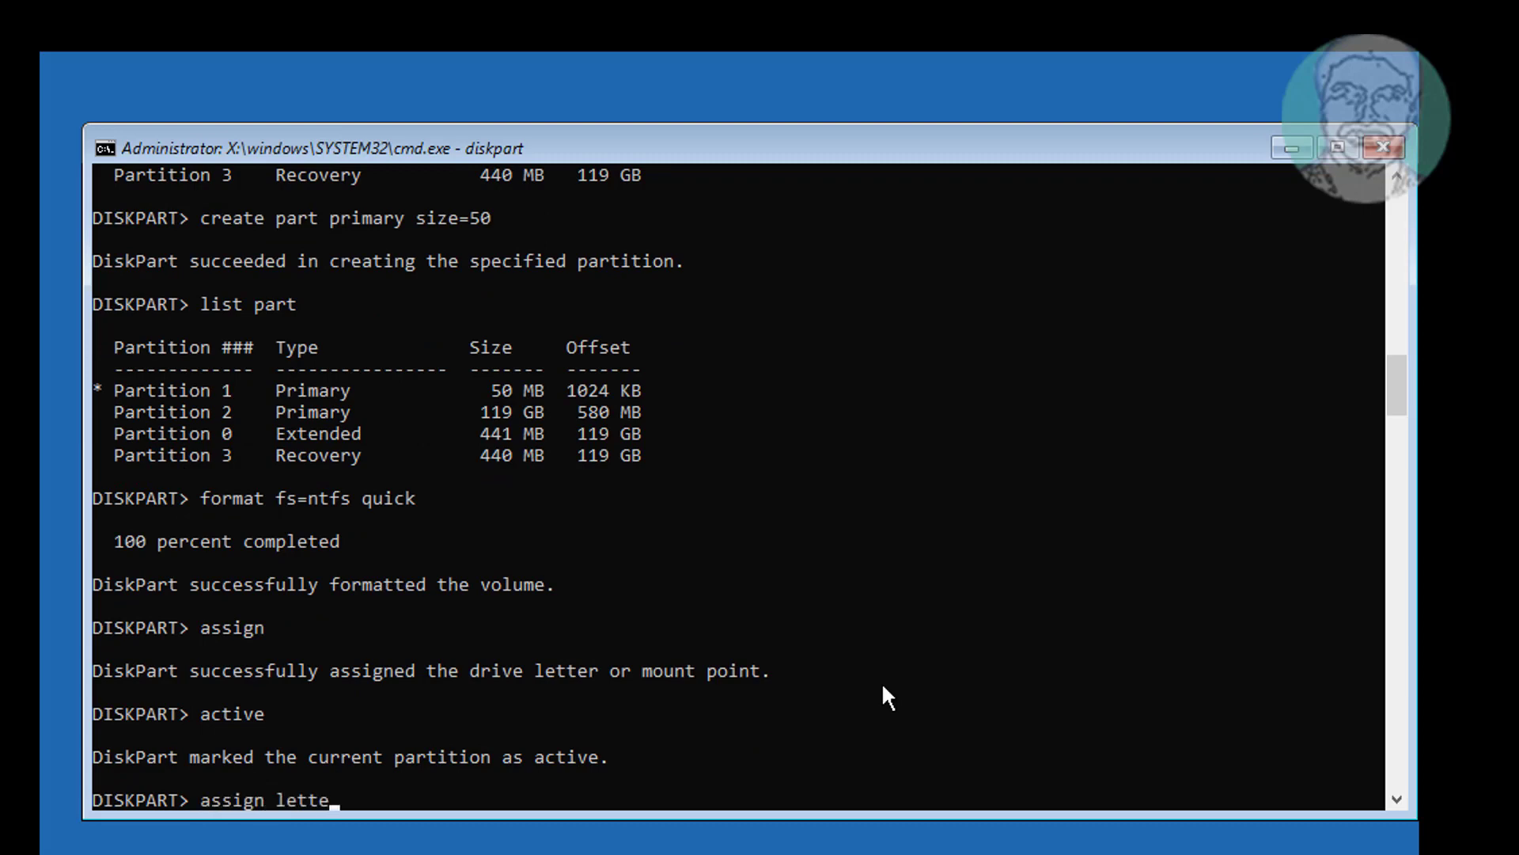
key(enter)
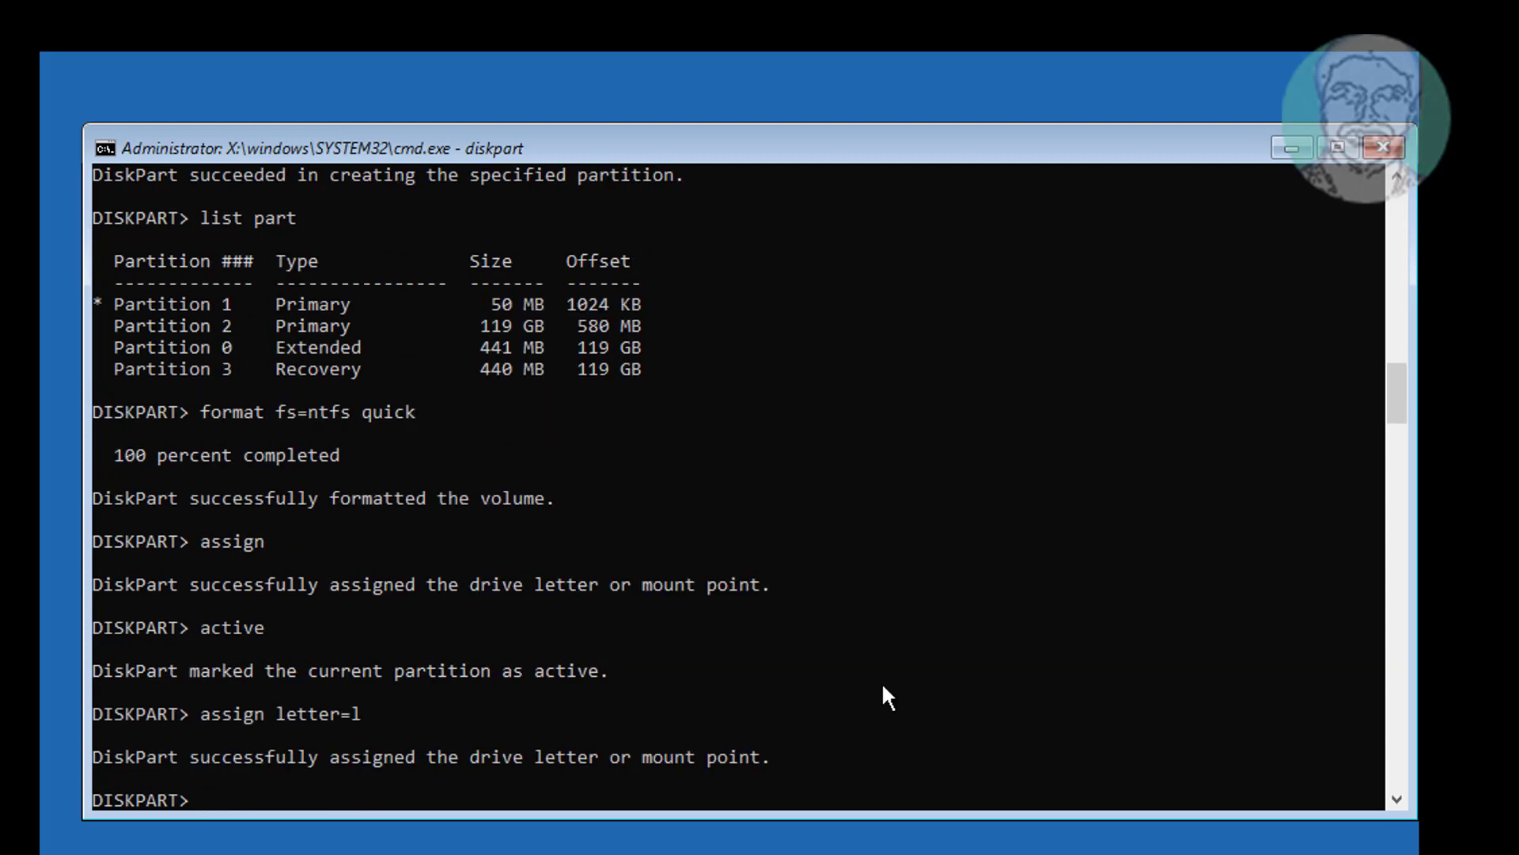
text(exit)
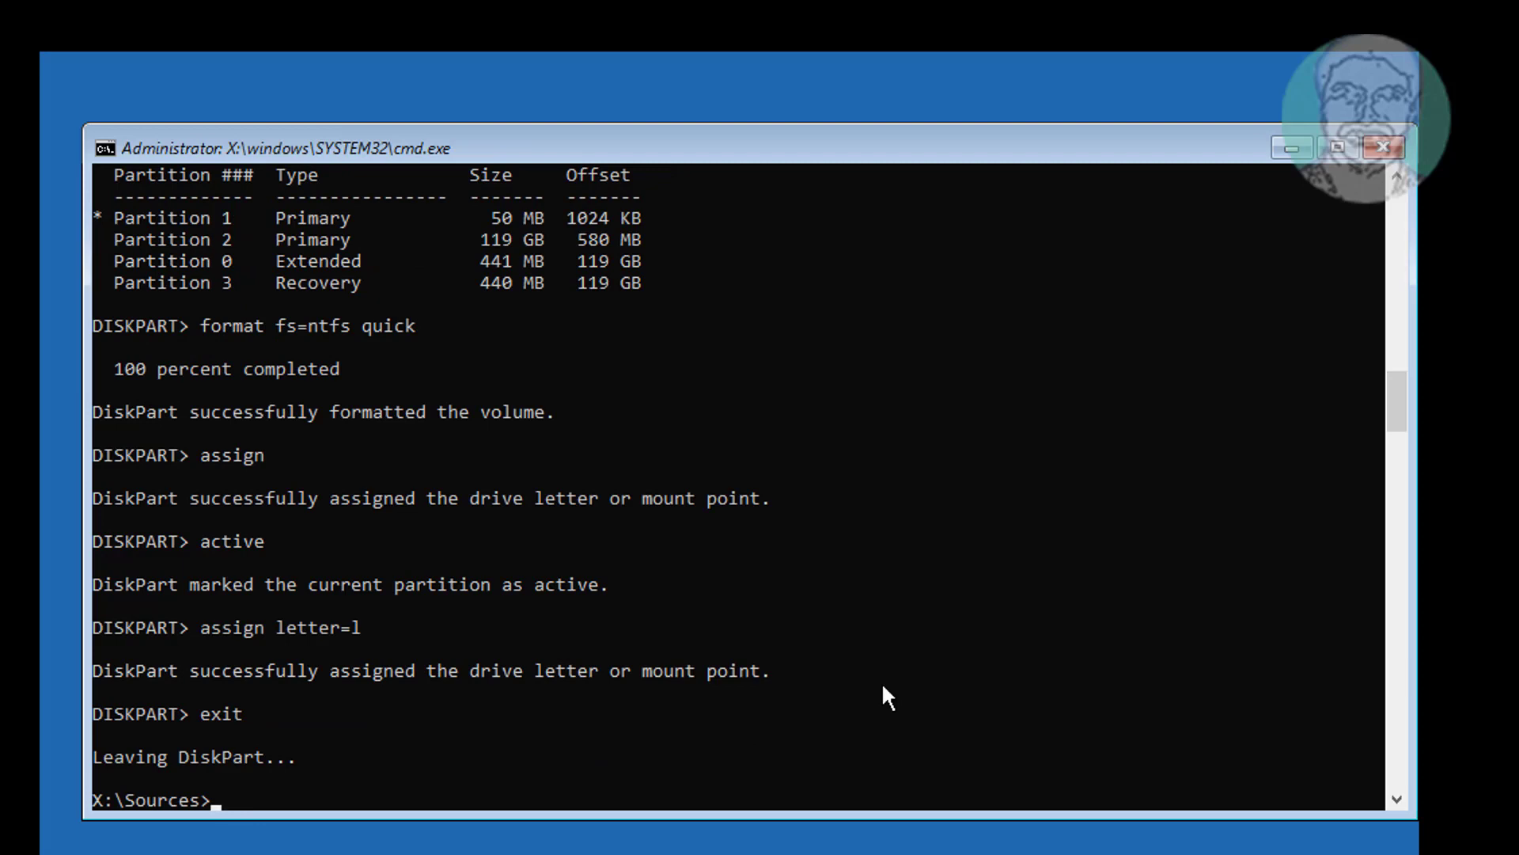
Run 'bcdboot f:\windows /s l: /f bios' to rebuild BIOS boot files on L:, then exit the prompt.
text(bcd)
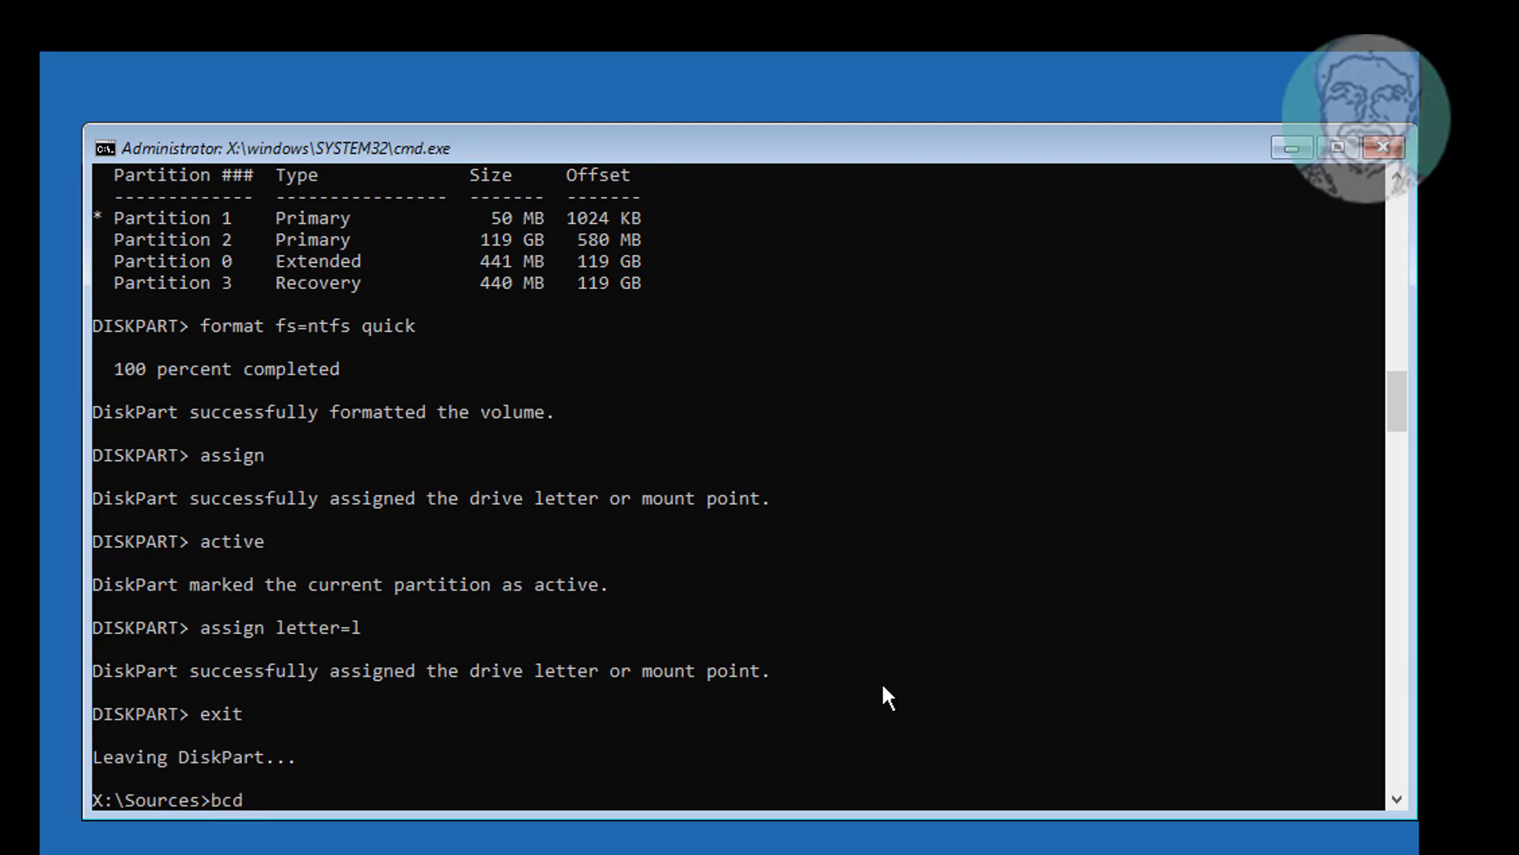
text(boot)
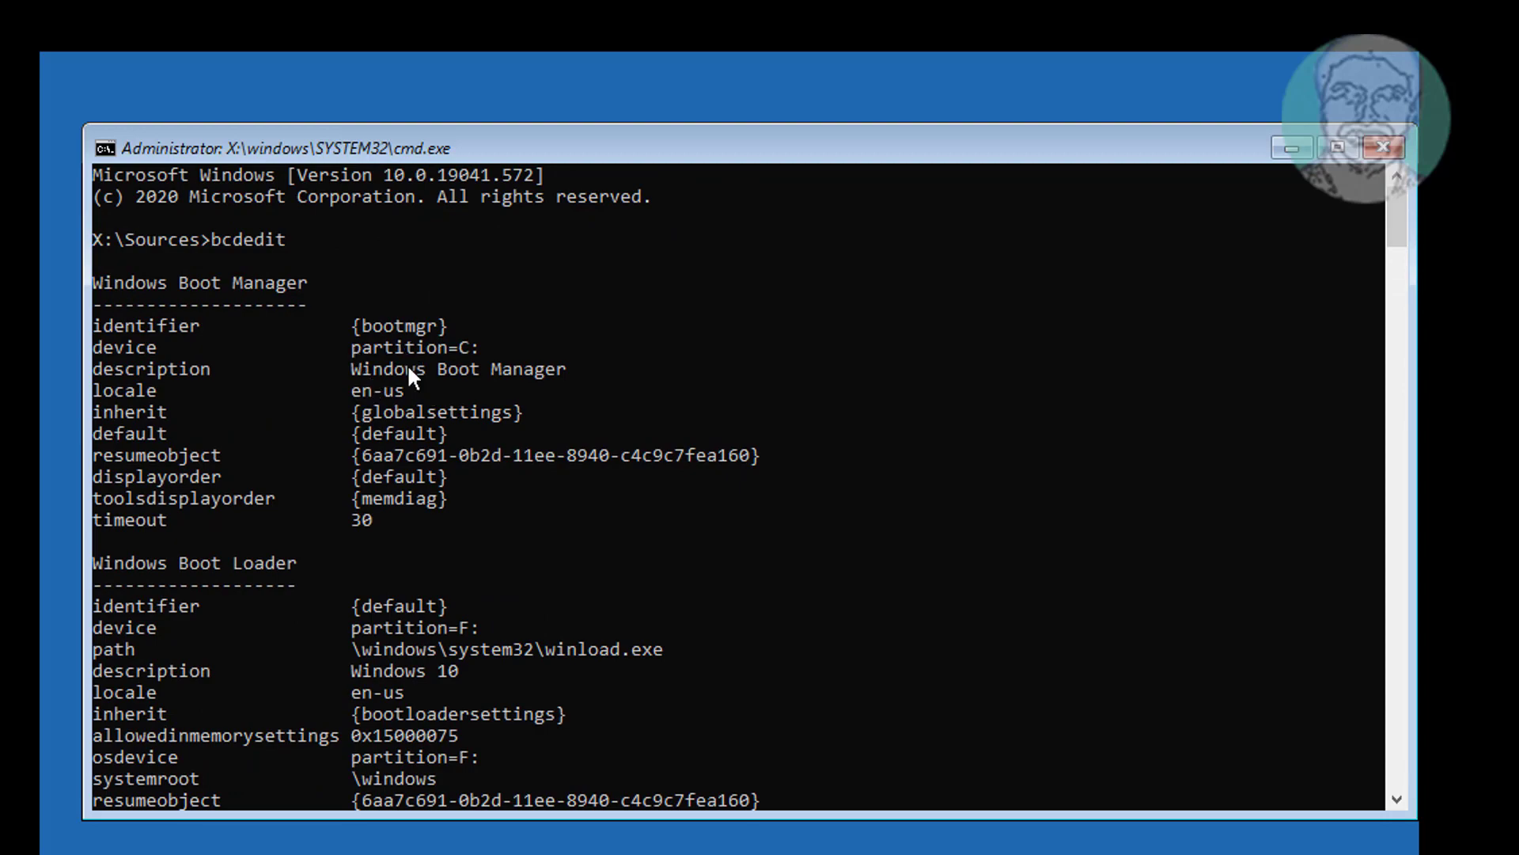
mouse_move(424, 653)
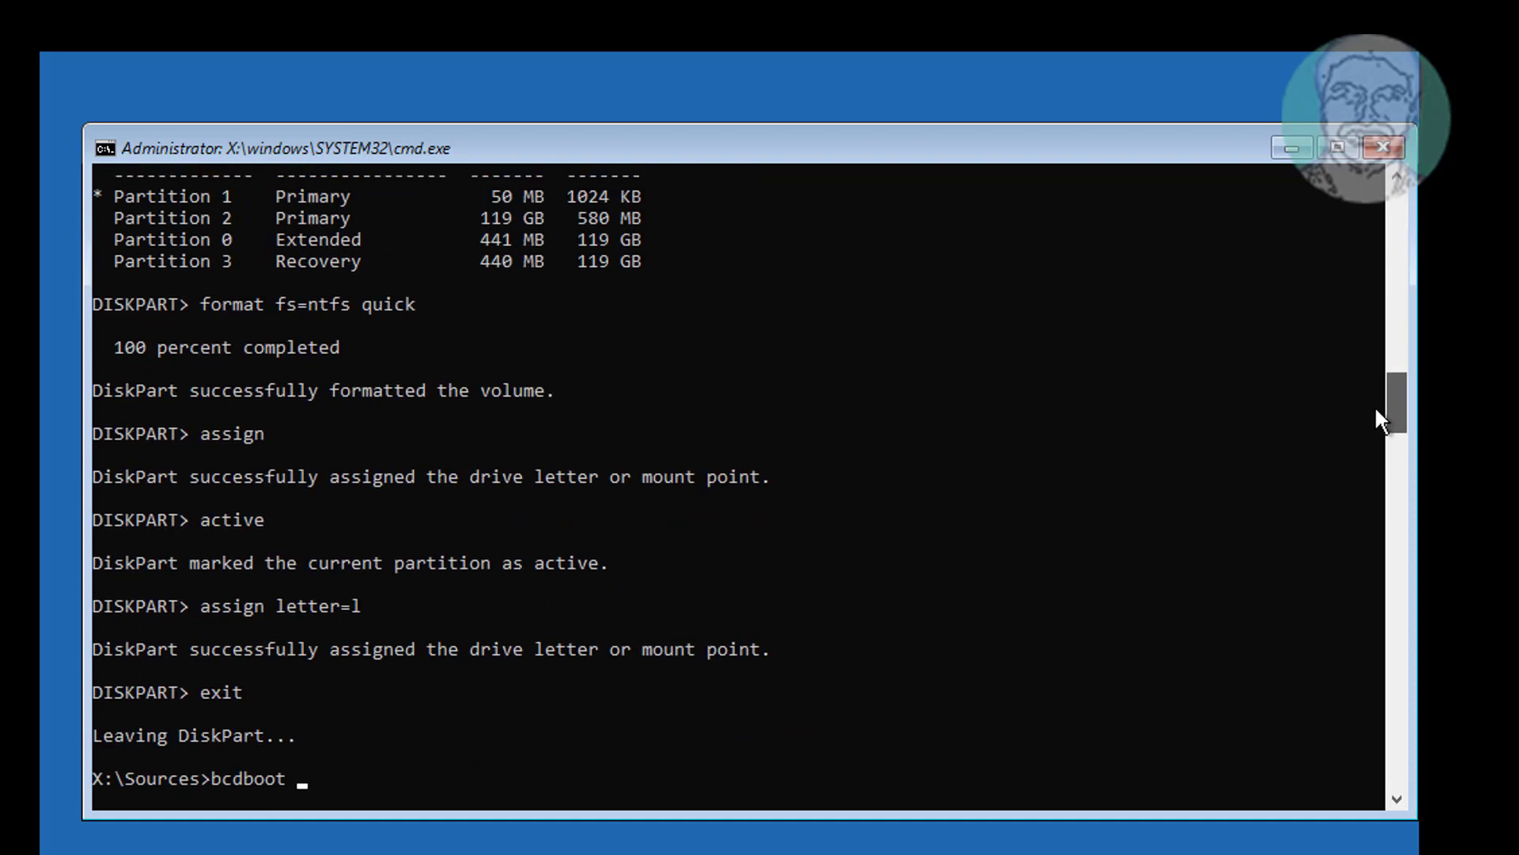
text(f:)
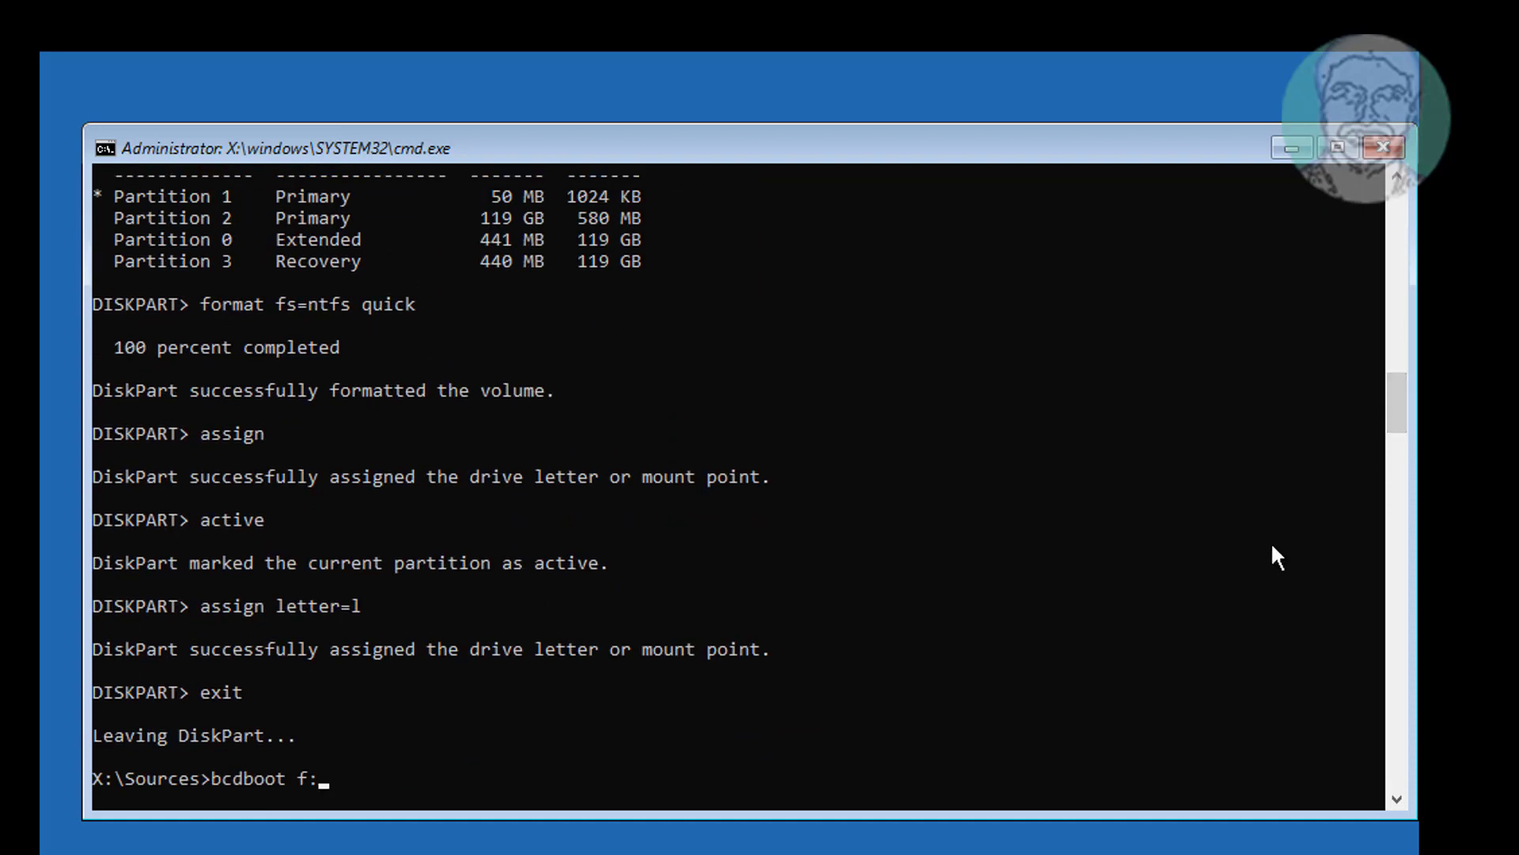
text(\window)
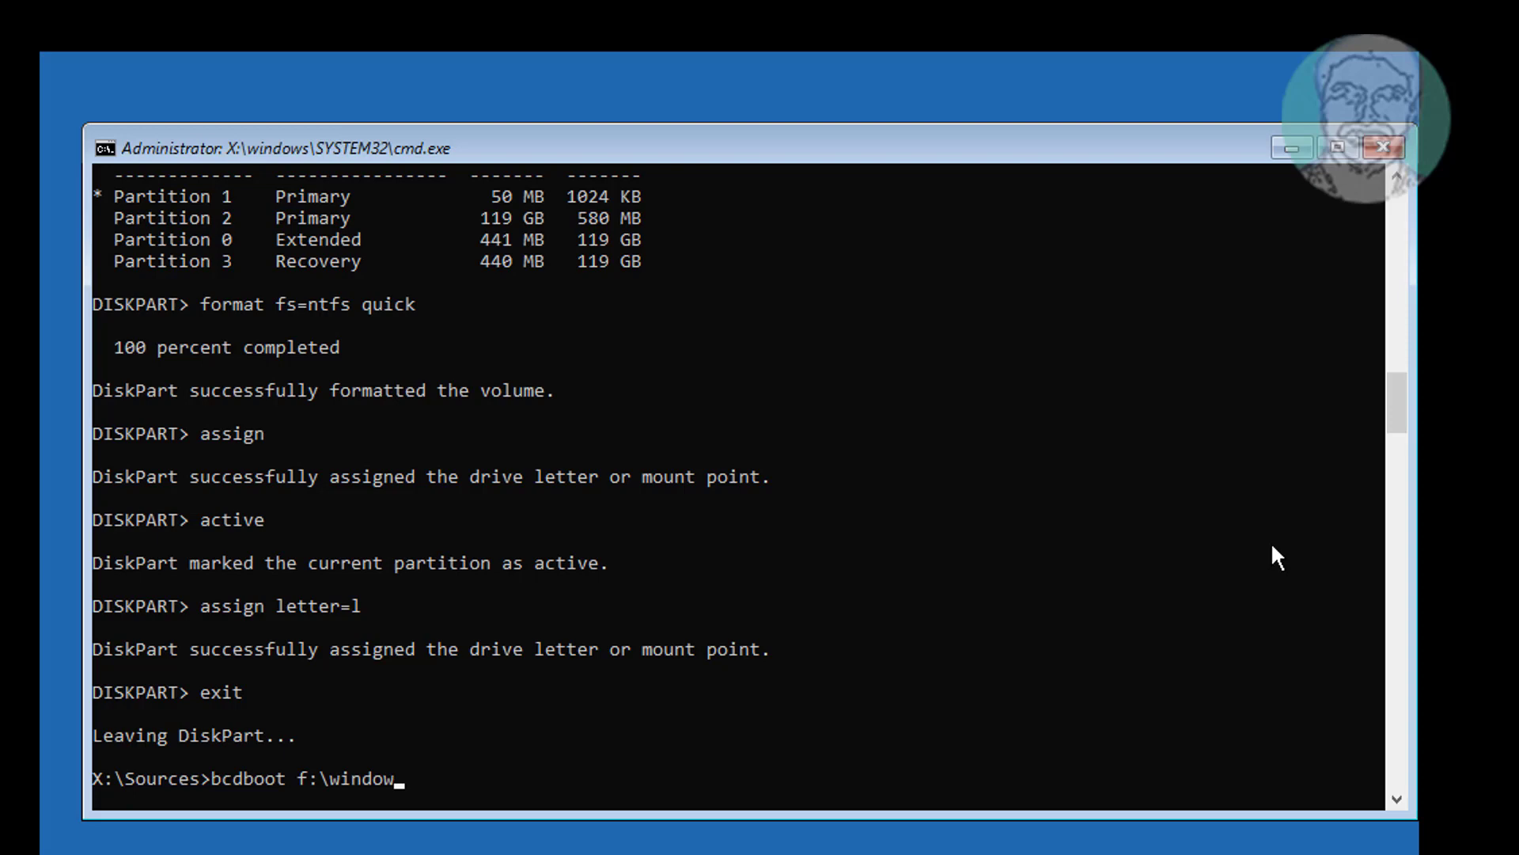
text(s /s)
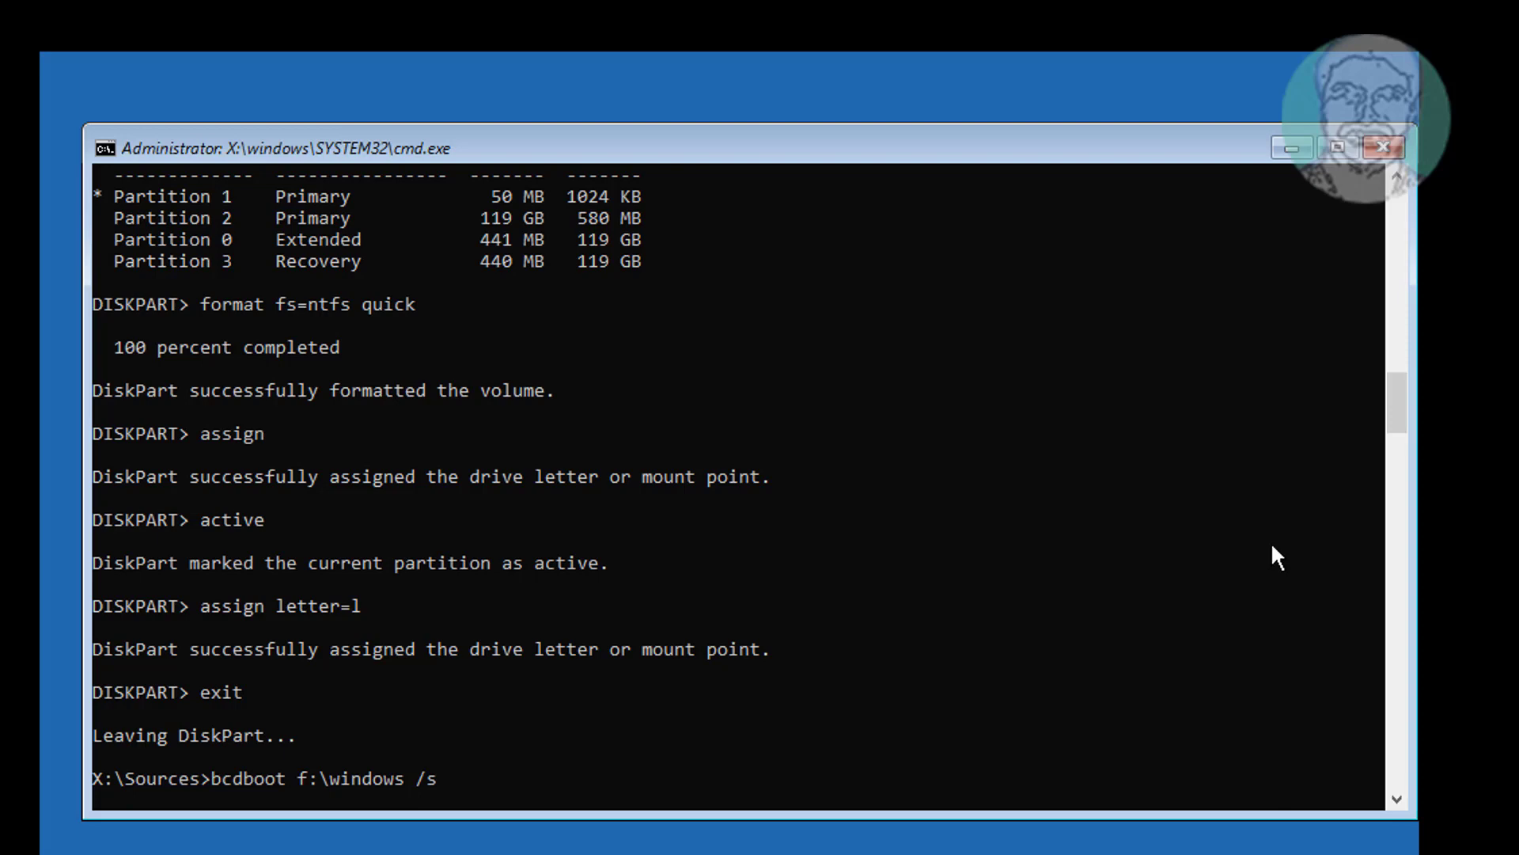
text(l:)
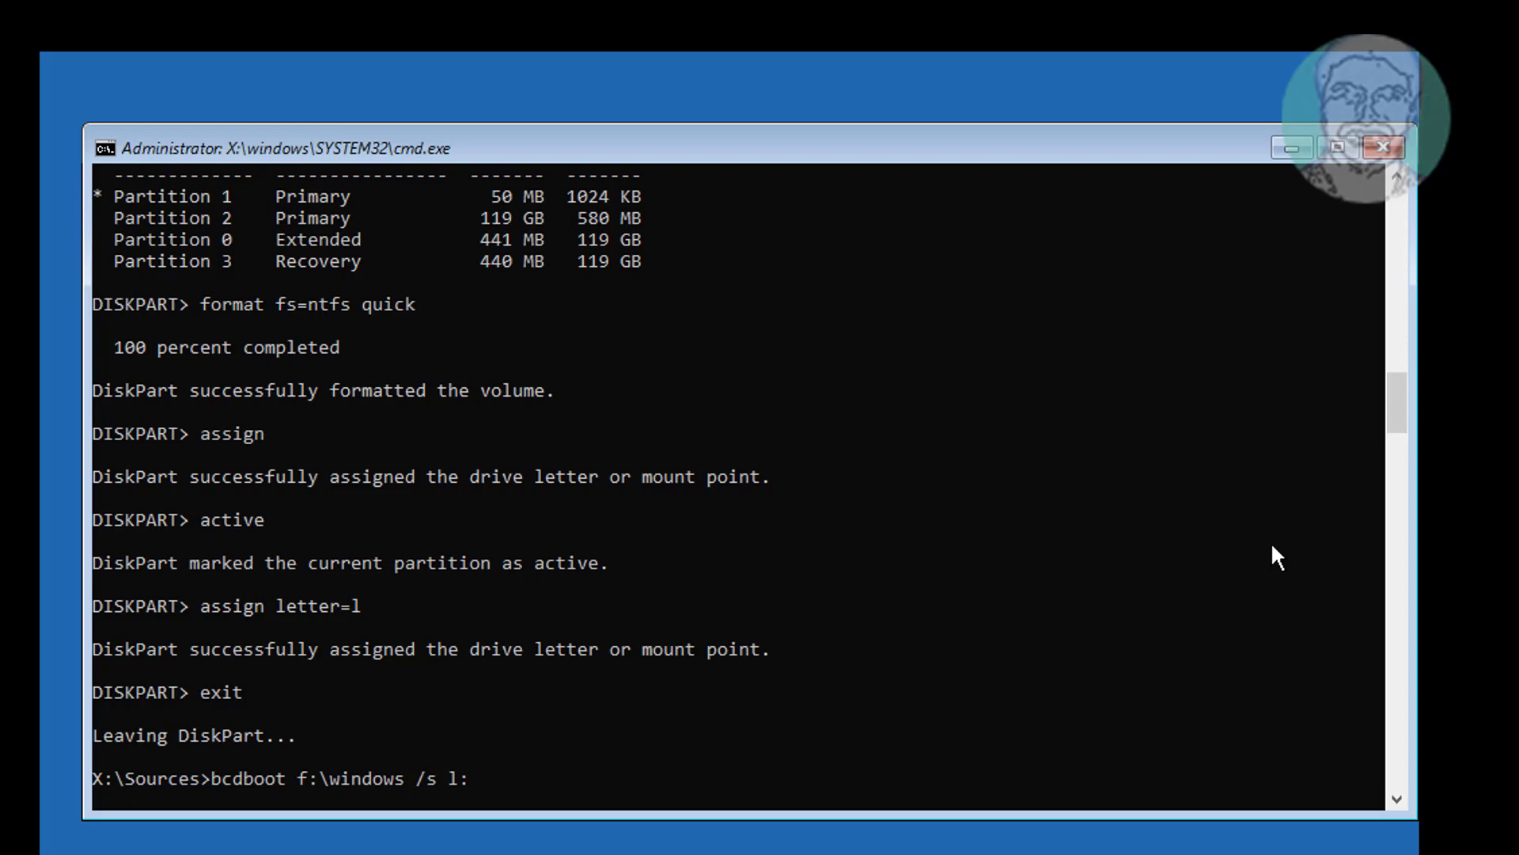
text(/f)
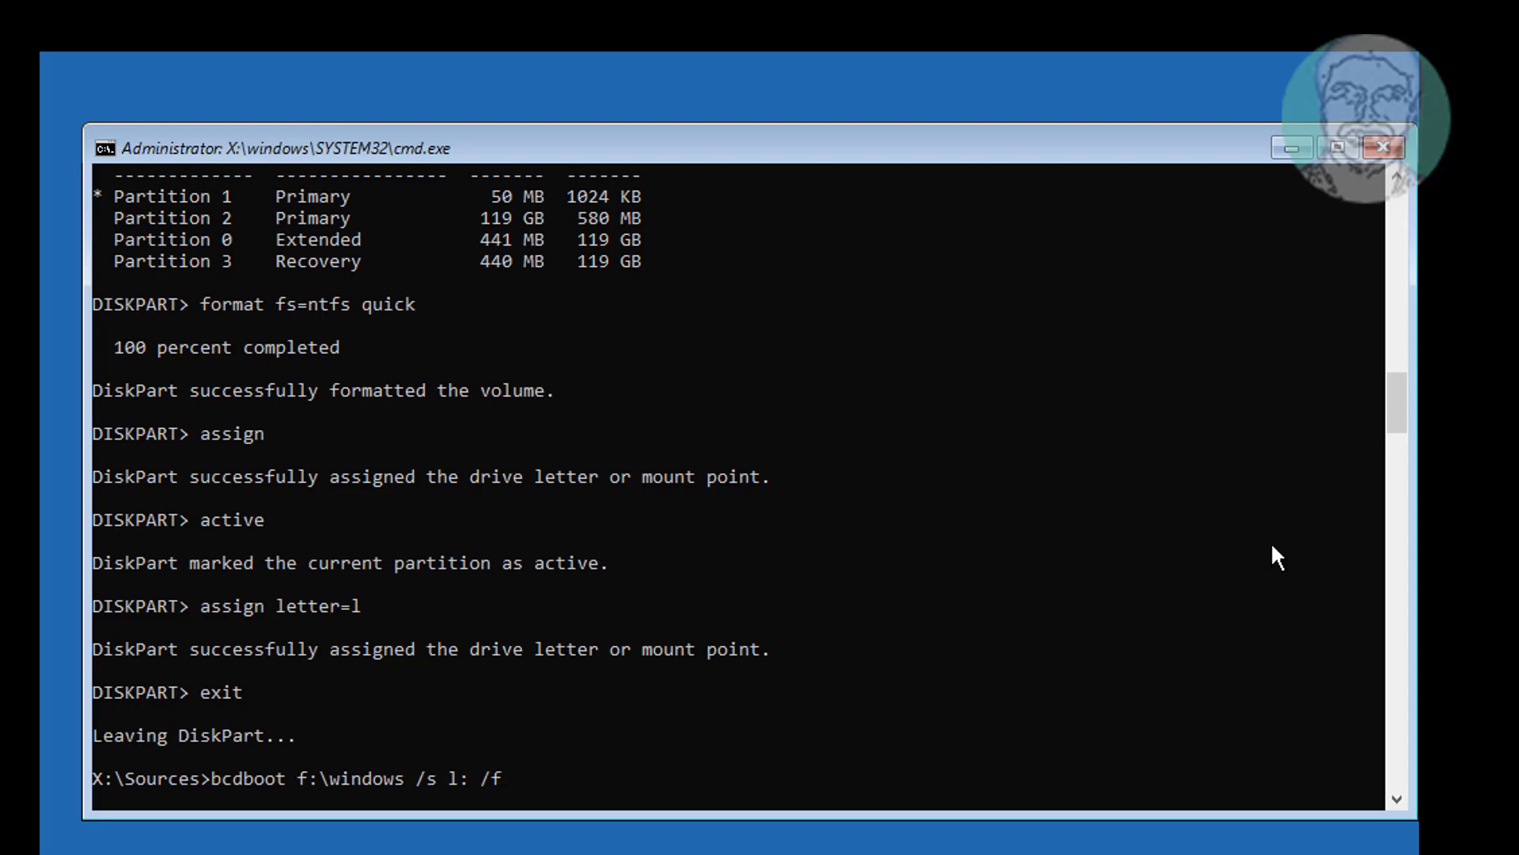
text(bios)
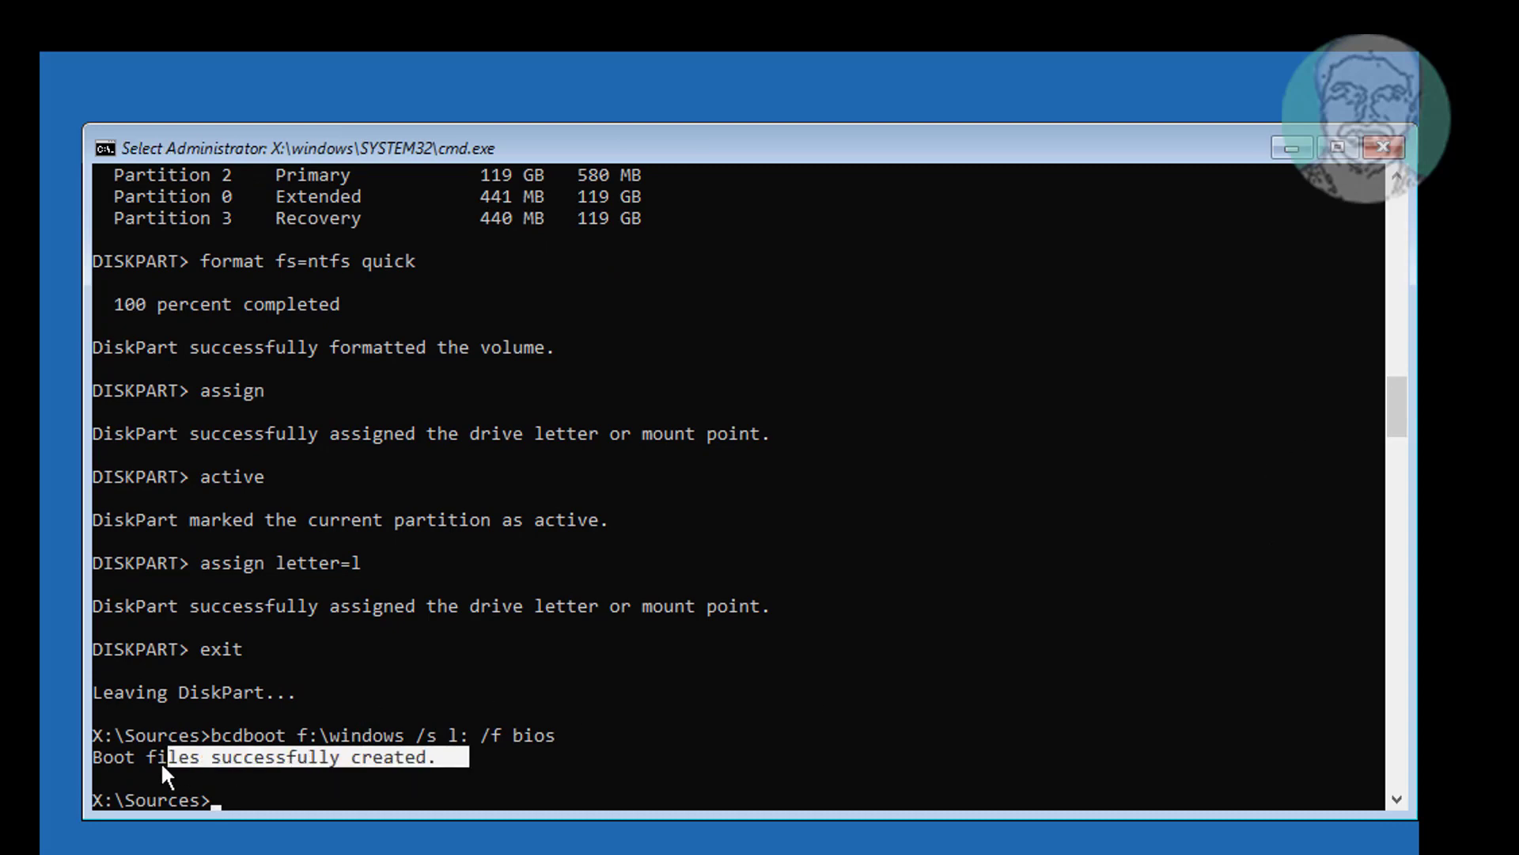
mouse_move(966, 746)
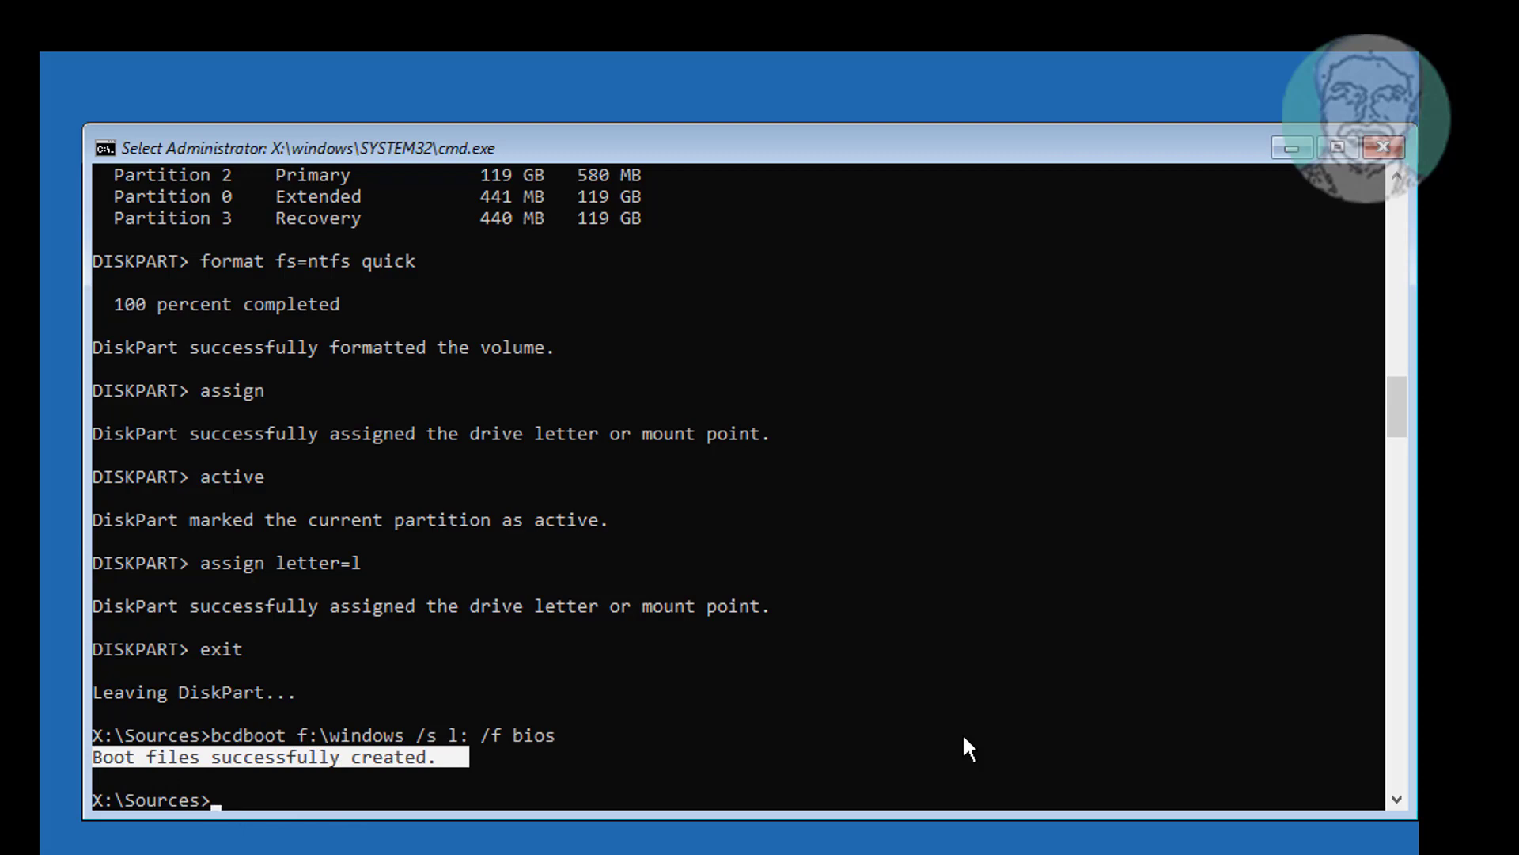
text(ex)
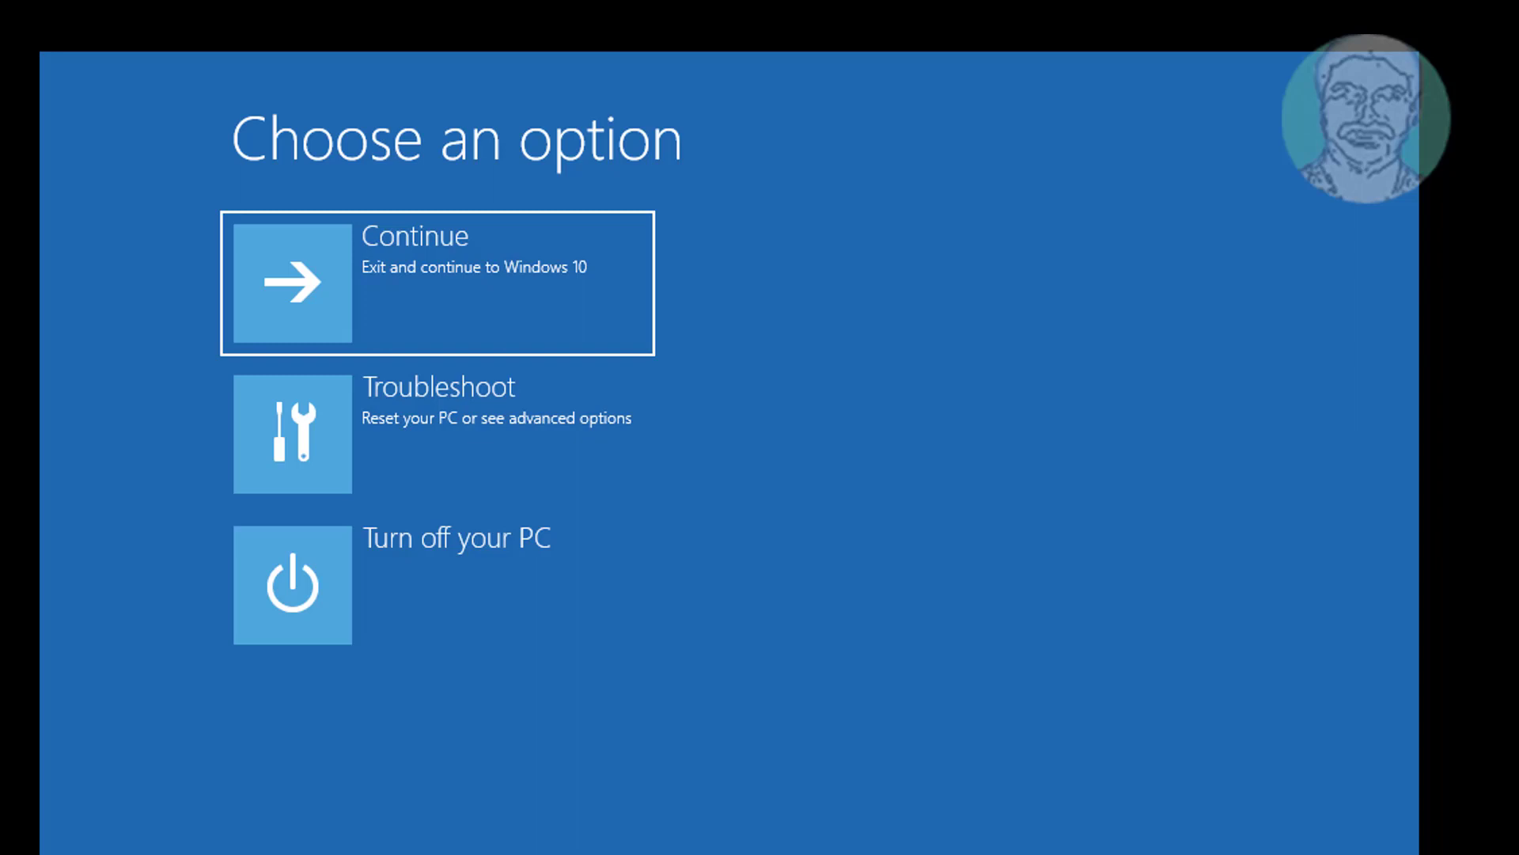
Choose Continue to leave recovery and boot into Windows 10.
click(437, 283)
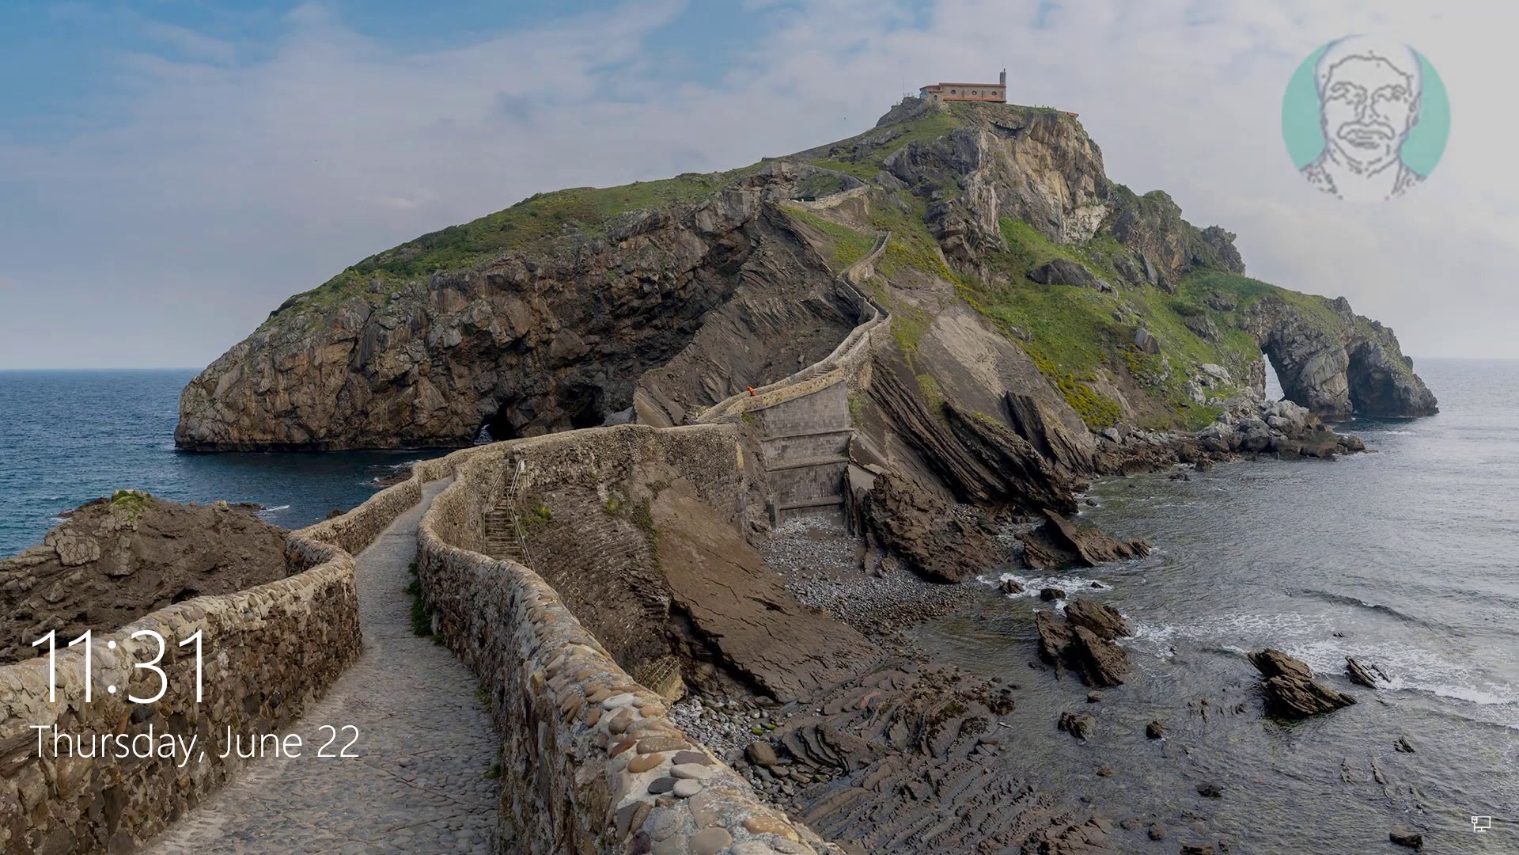
Dismiss the lock screen and sign in to the Admin account with its password.
click(760, 427)
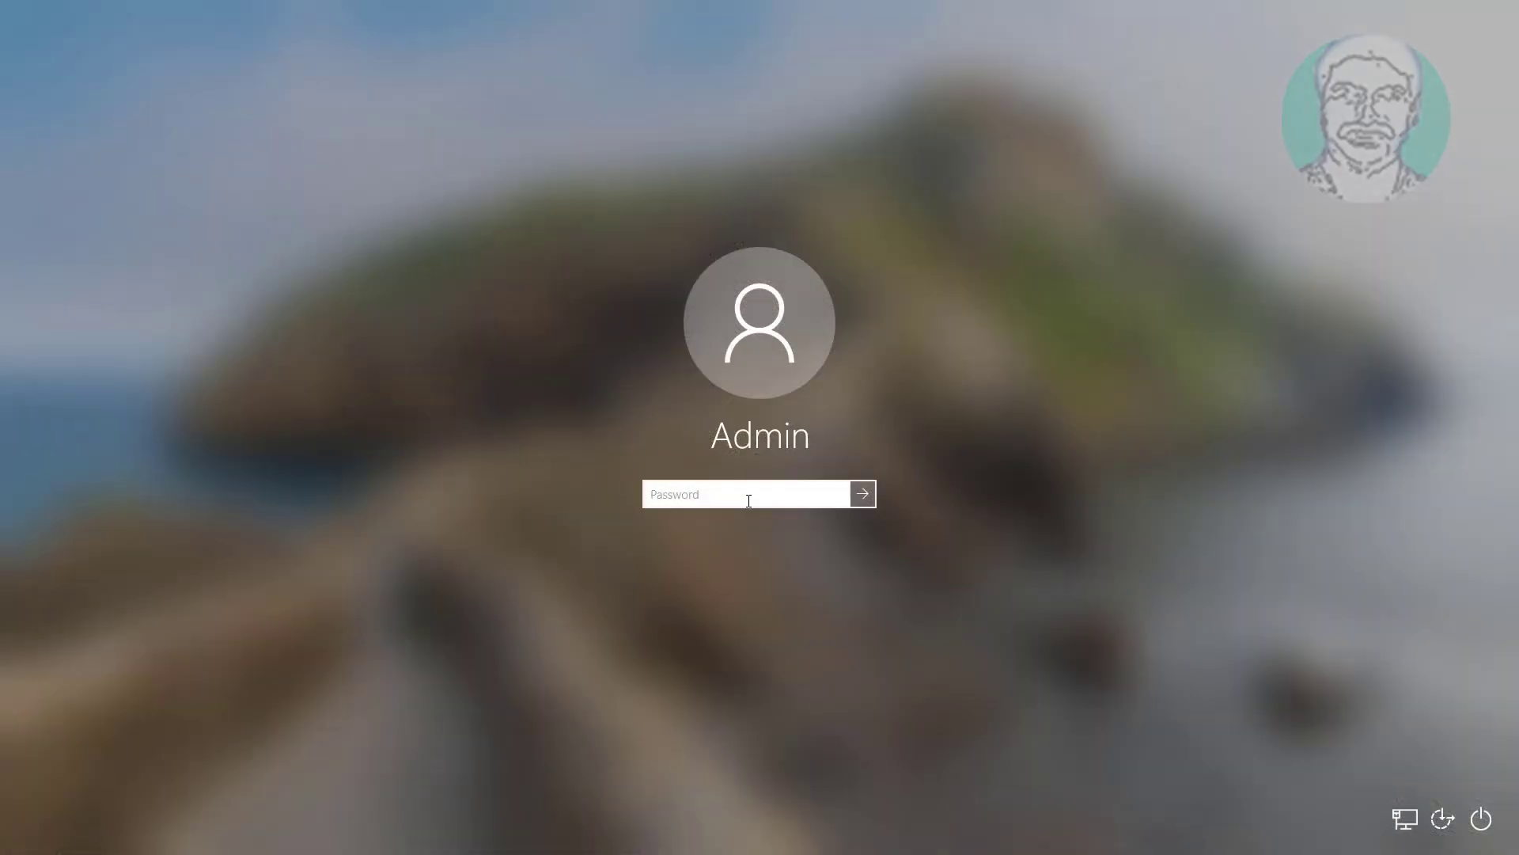
text(password)
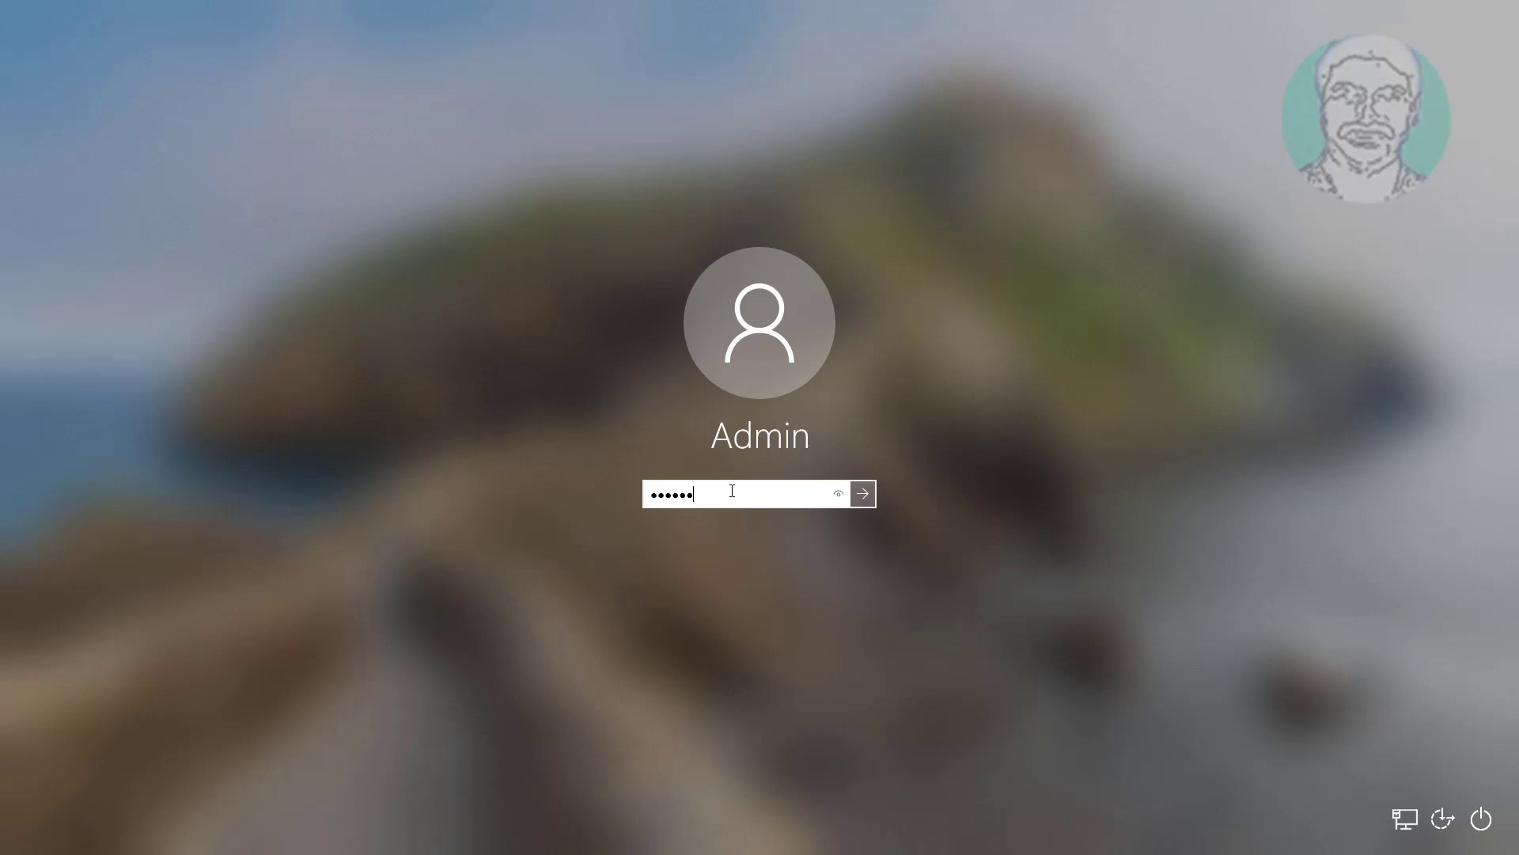
click(861, 493)
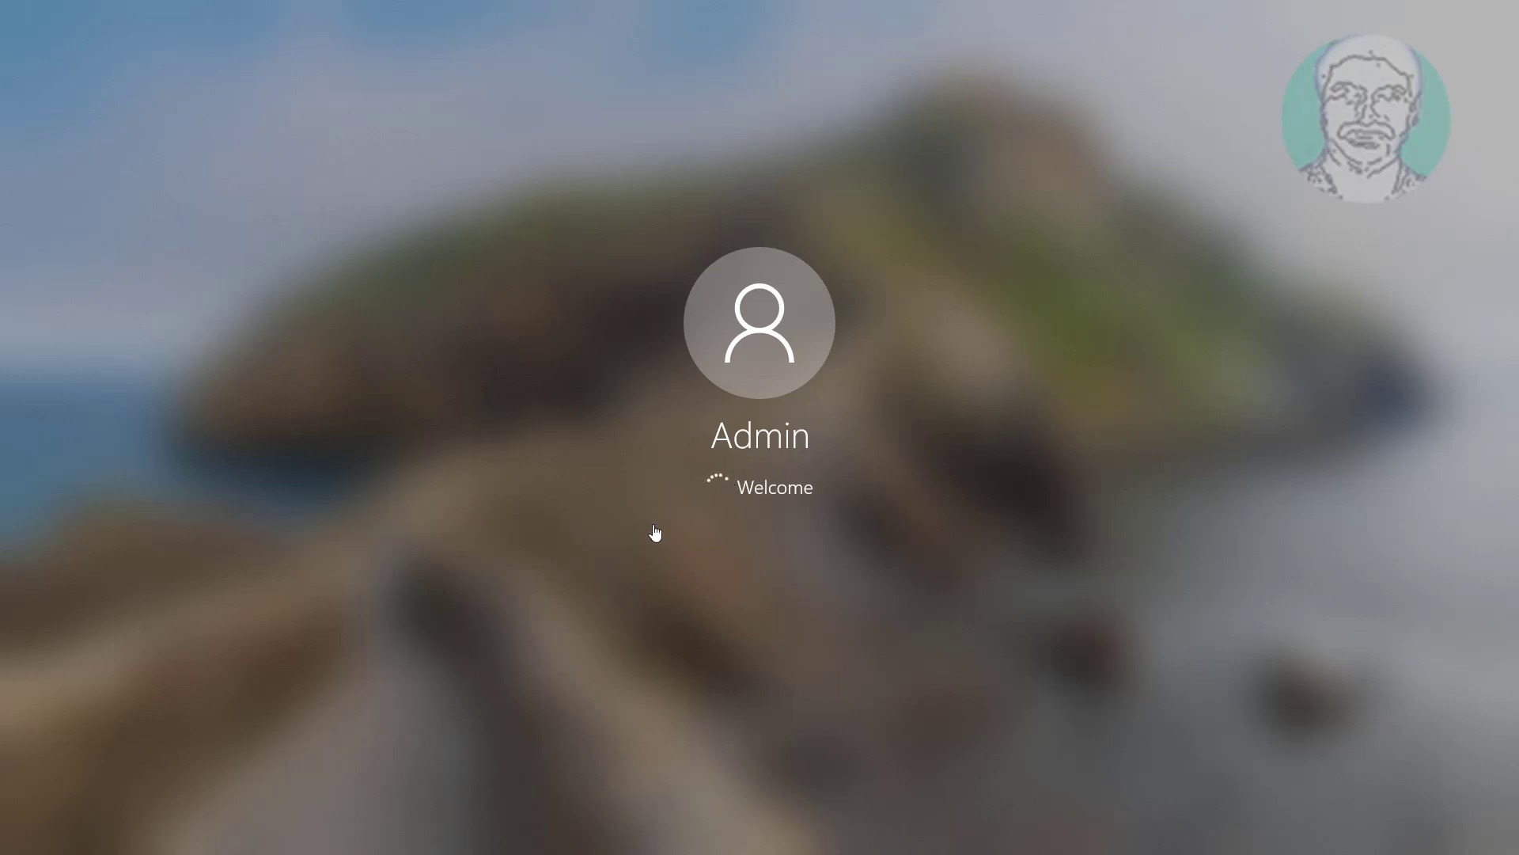